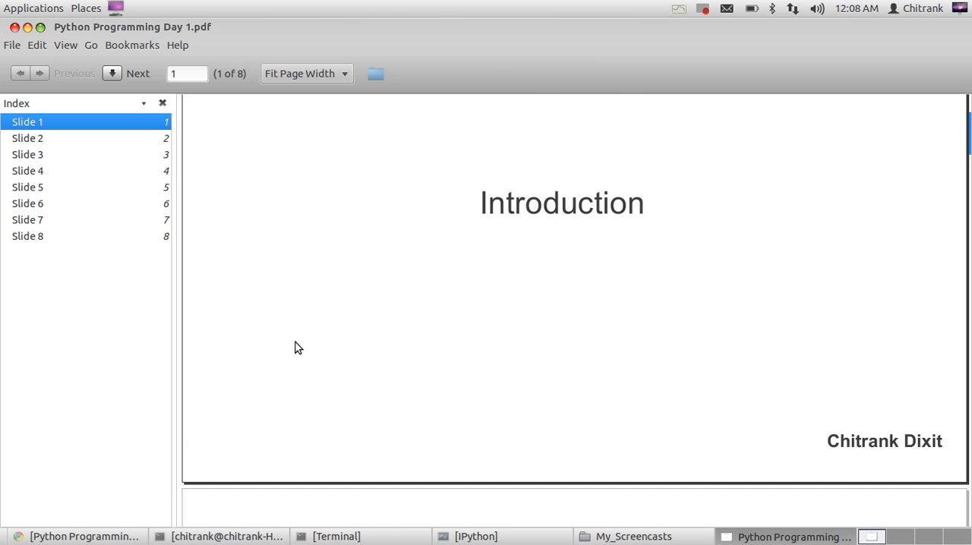
Bring up the Wikipedia List of programming languages in Chromium and browse down to the I–L entries
left_click(137, 73)
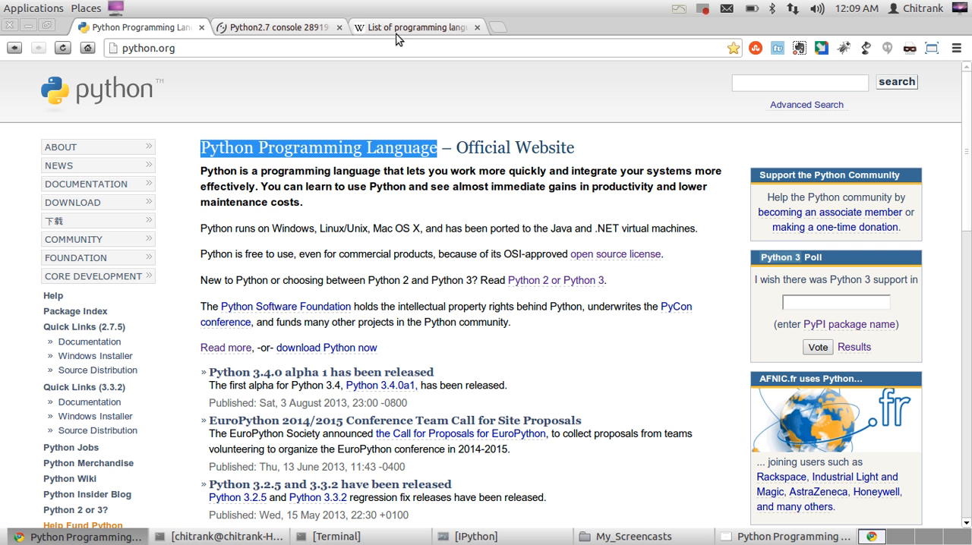
left_click(416, 28)
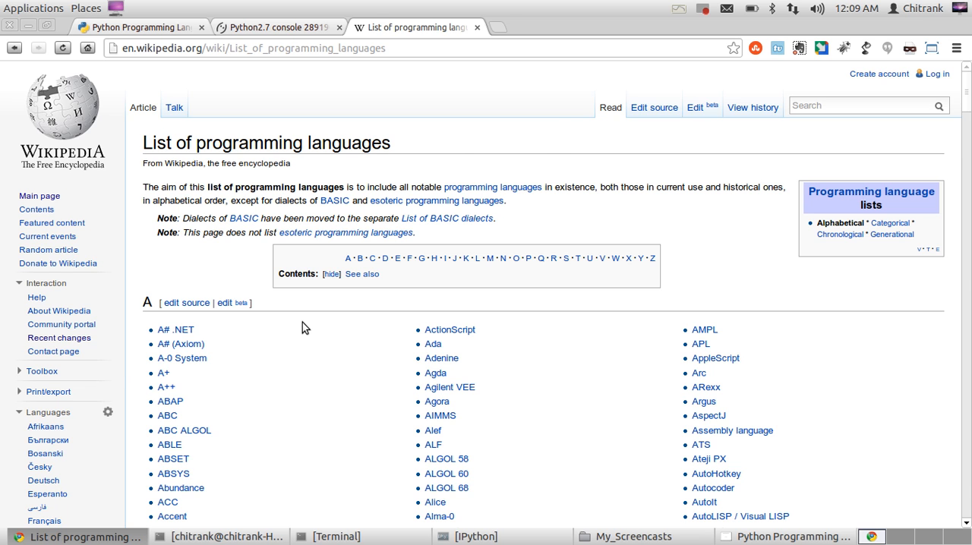
scroll("down", 3)
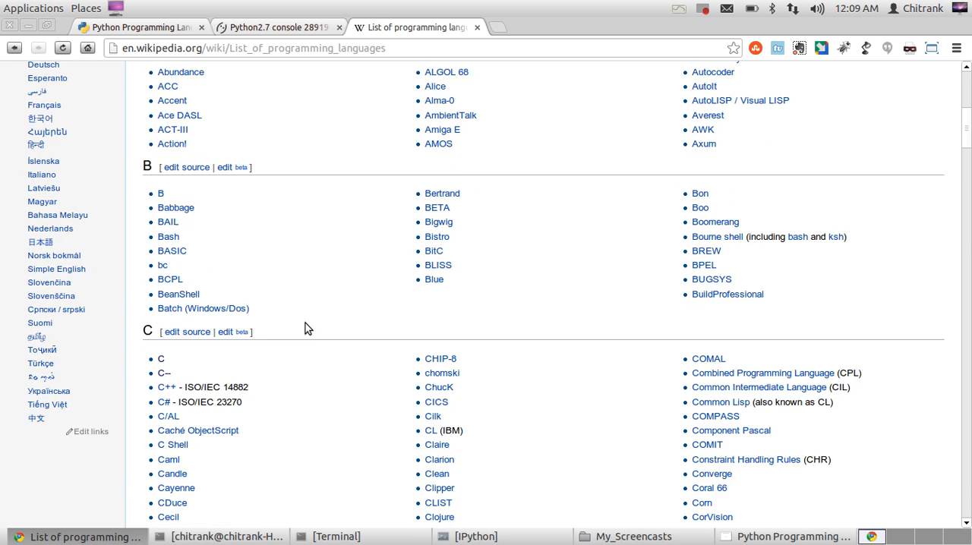
scroll("down", 3)
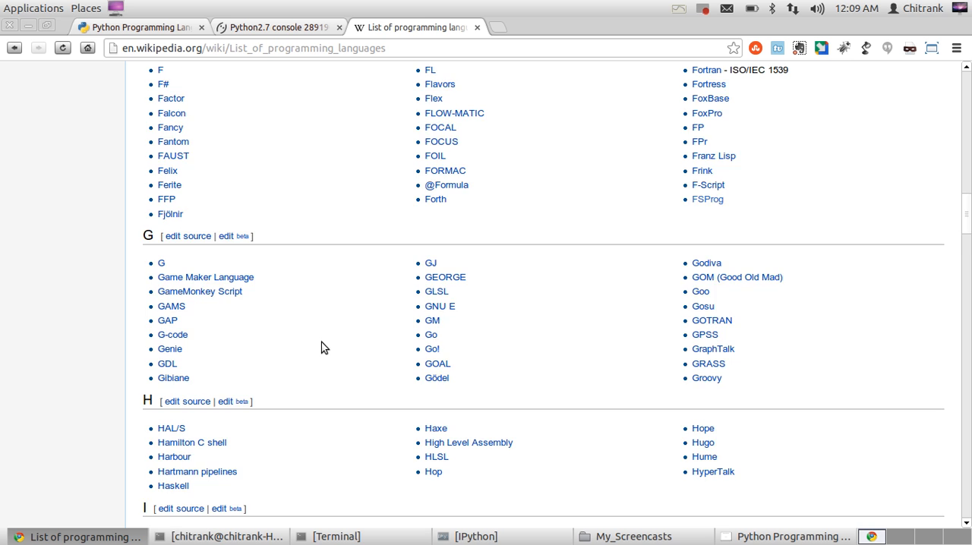
scroll("down", 3)
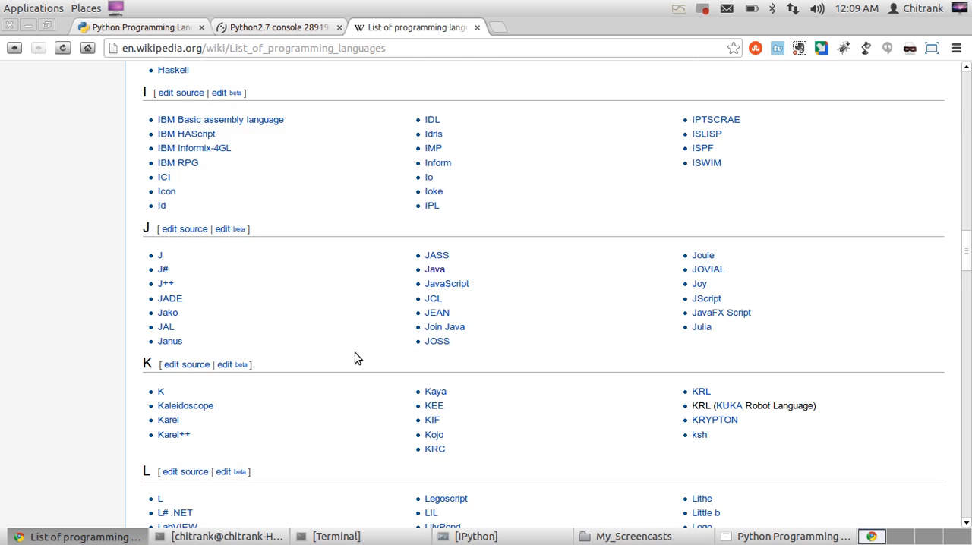
scroll("down", 3)
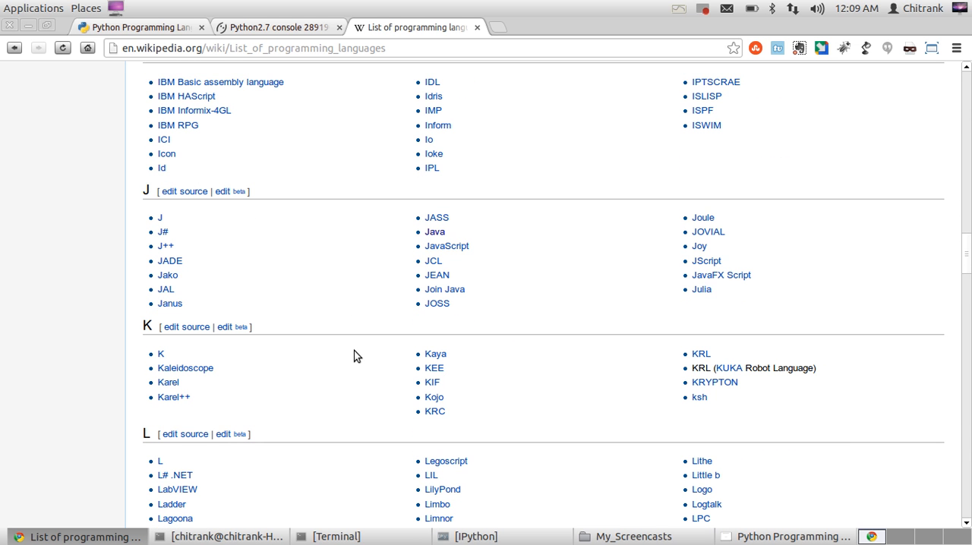
mouse_move(353, 325)
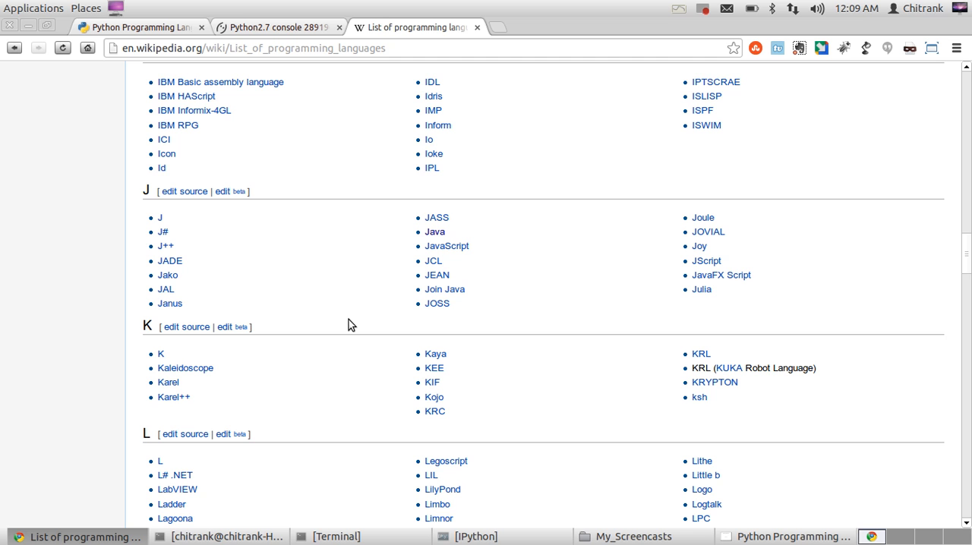
Return to the Python Programming slides and advance past the Index to slide 3, Why Python ???
left_click(793, 536)
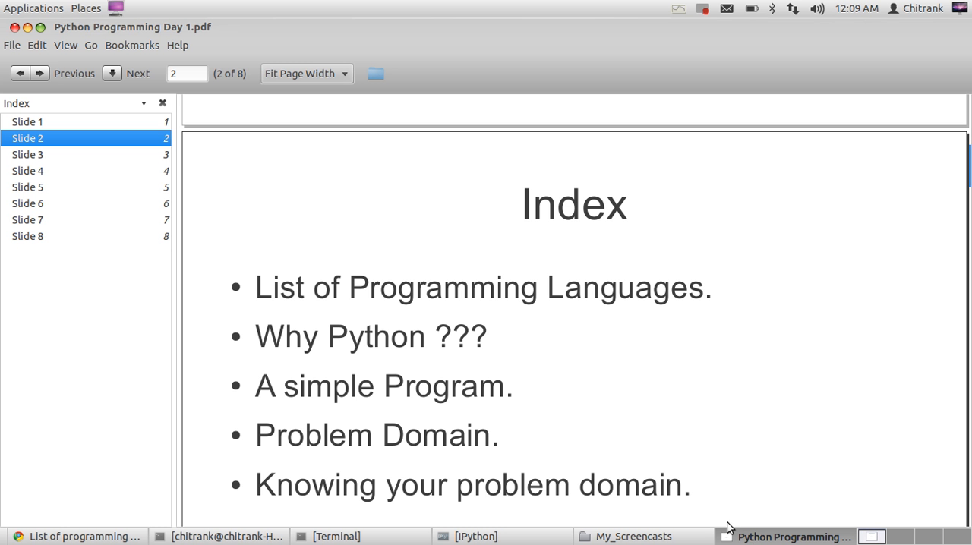
mouse_move(380, 326)
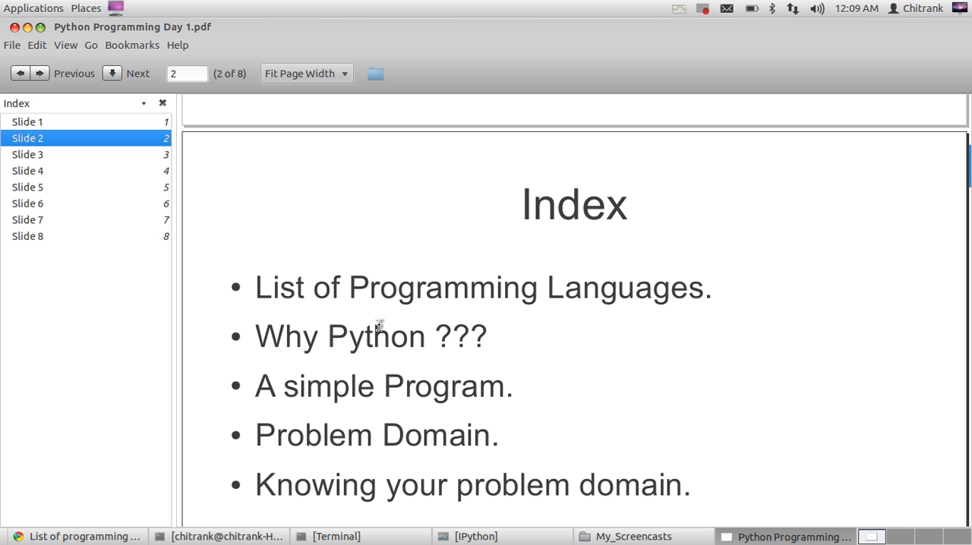
left_click(137, 73)
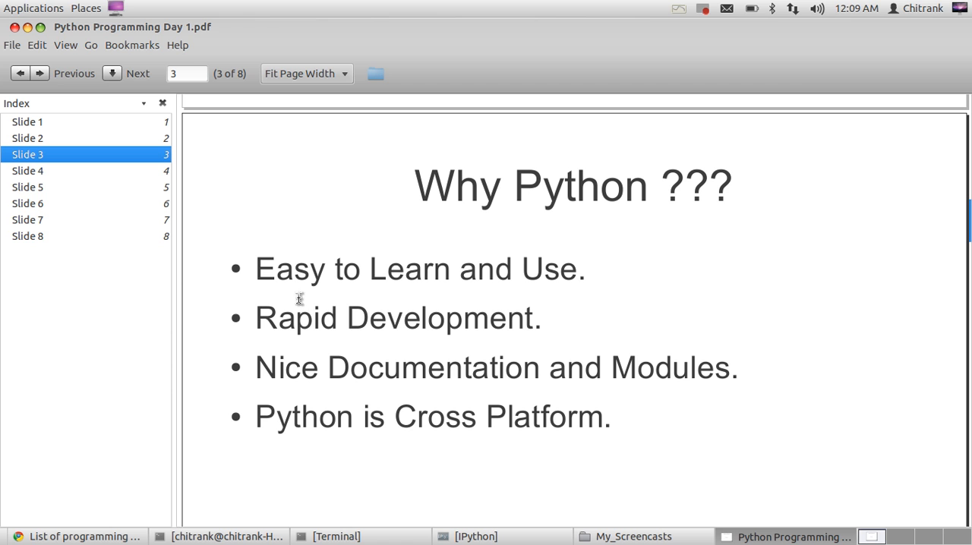
mouse_move(471, 296)
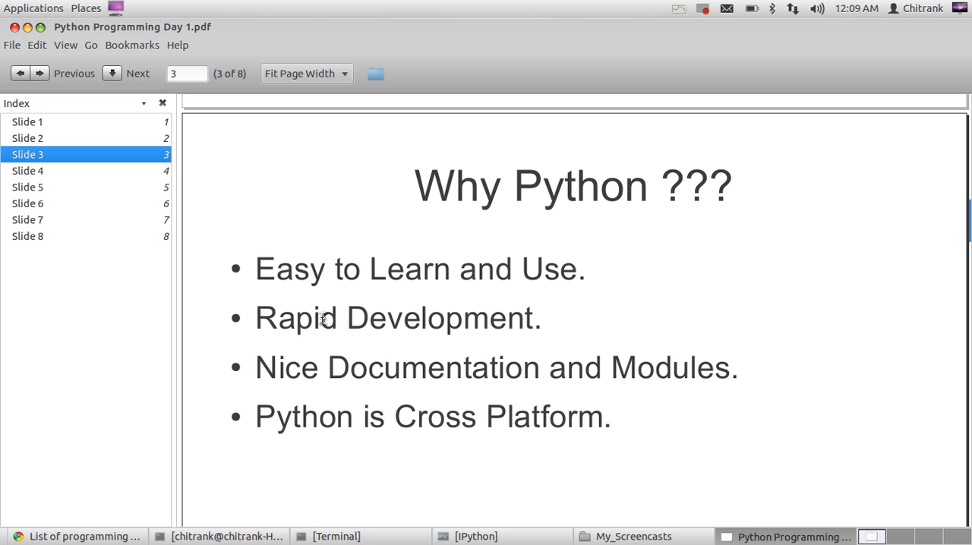
mouse_move(328, 311)
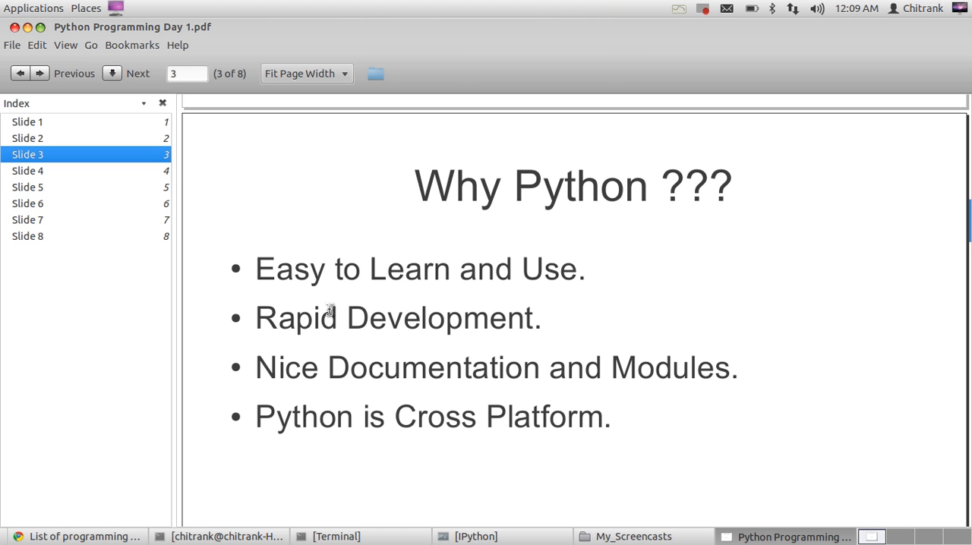
mouse_move(340, 334)
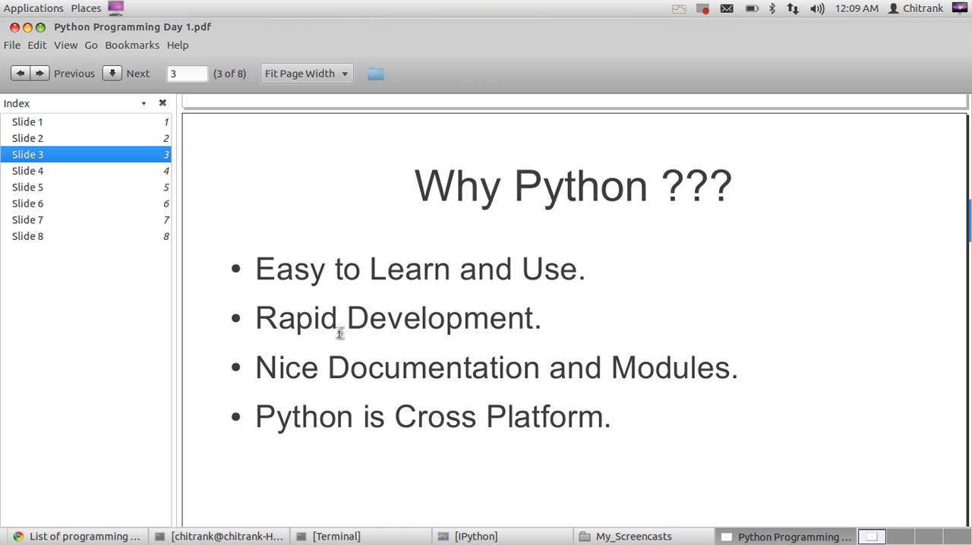
mouse_move(255, 318)
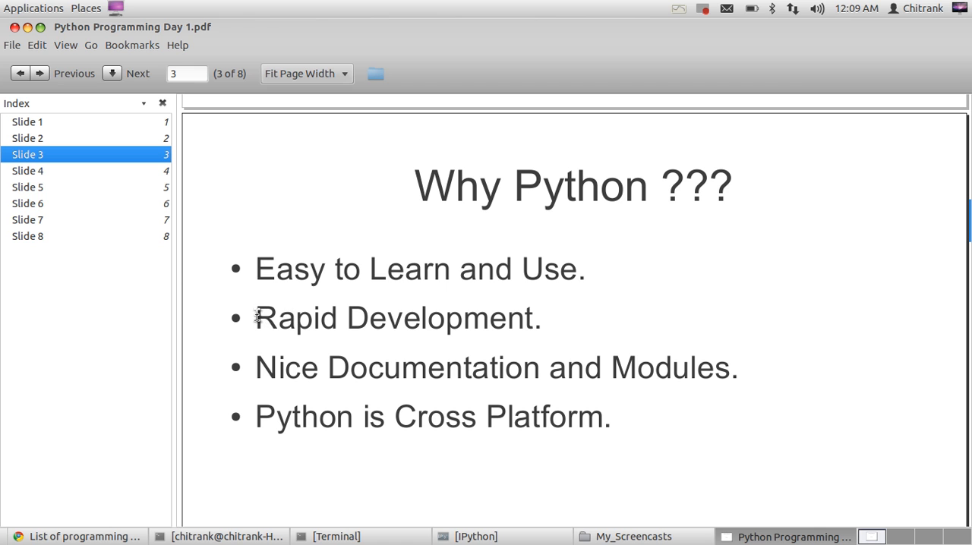
mouse_move(534, 325)
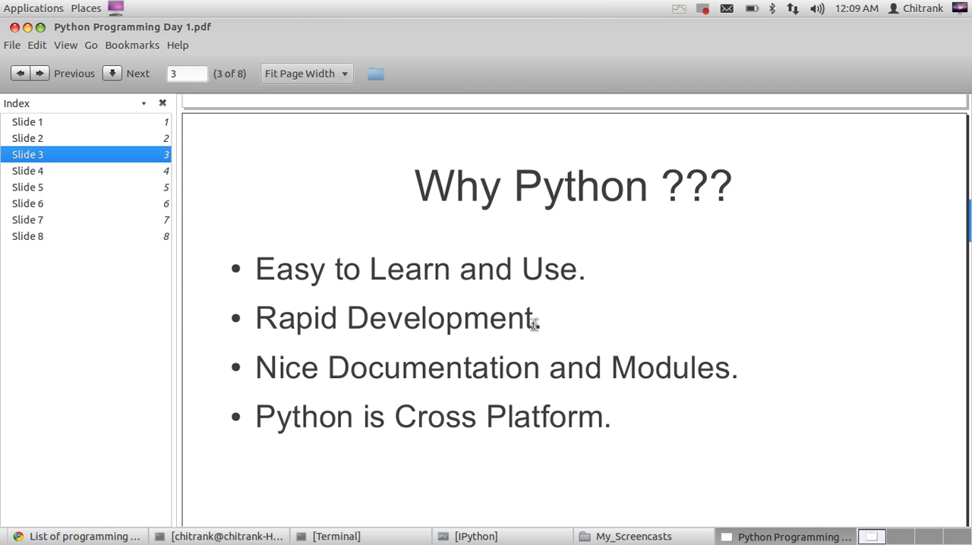
mouse_move(434, 350)
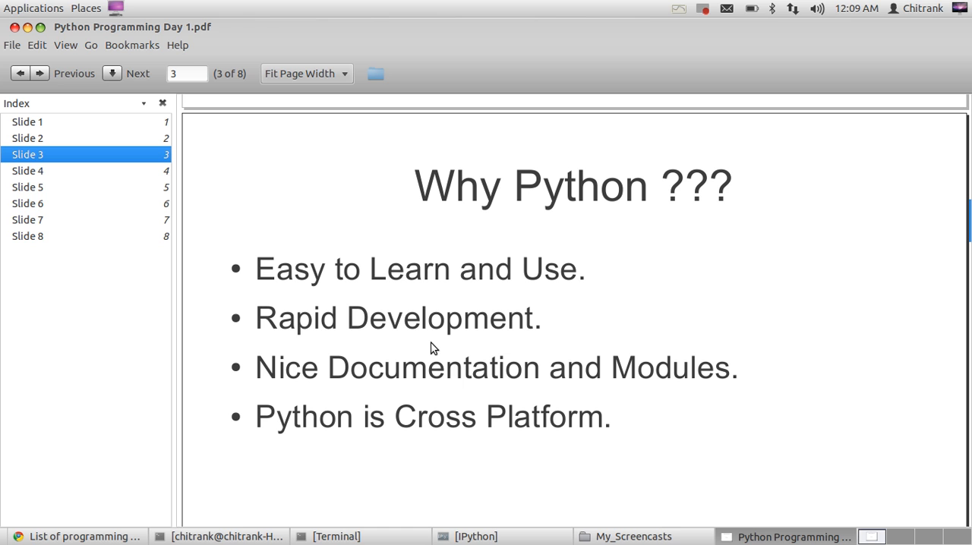
mouse_move(296, 362)
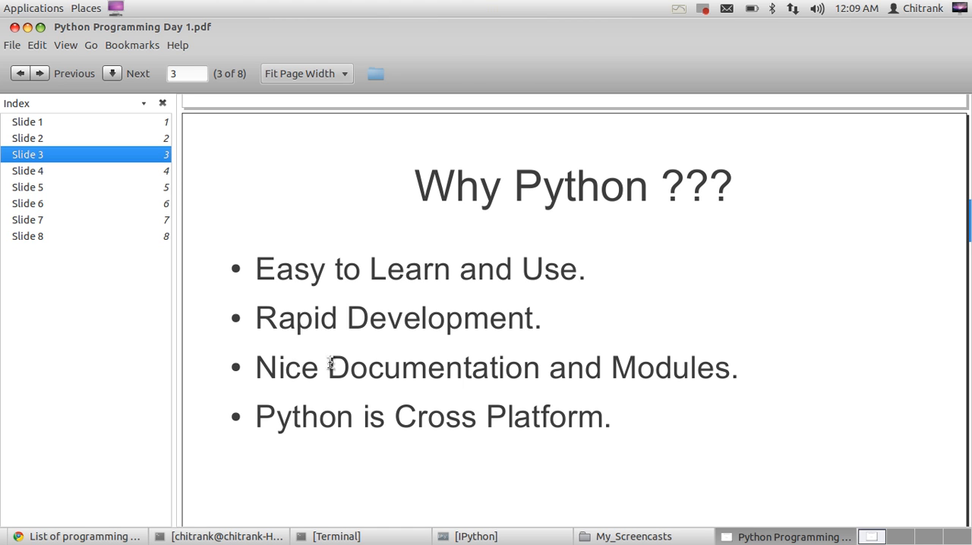
mouse_move(529, 374)
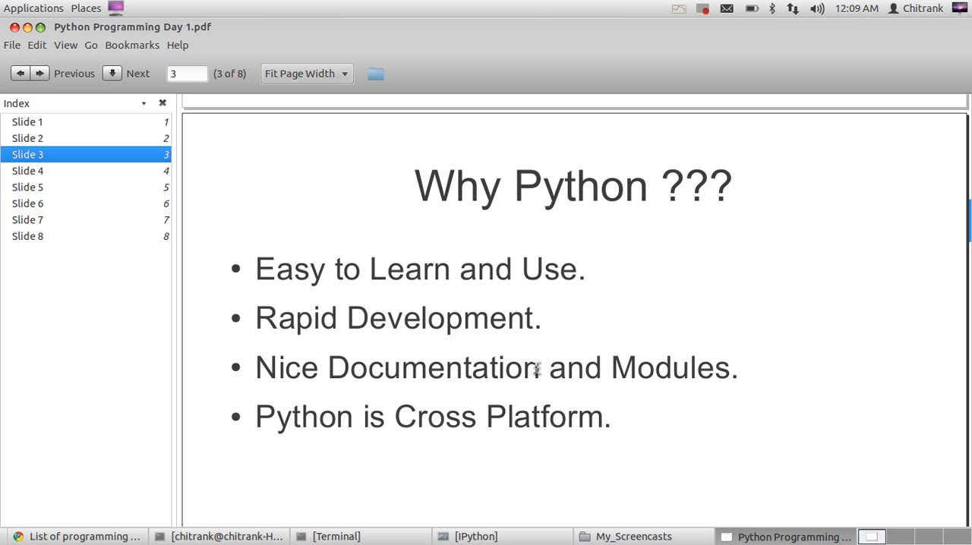
mouse_move(503, 372)
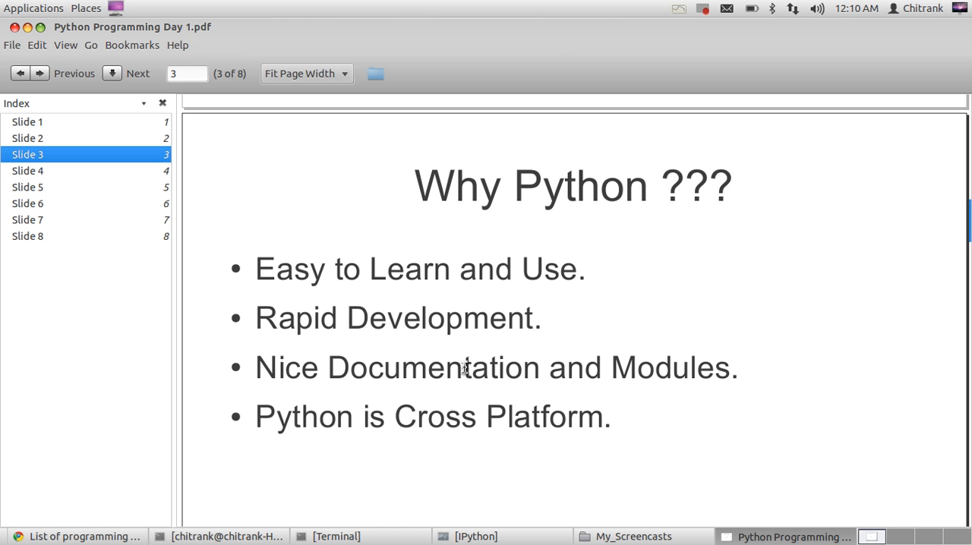
mouse_move(461, 383)
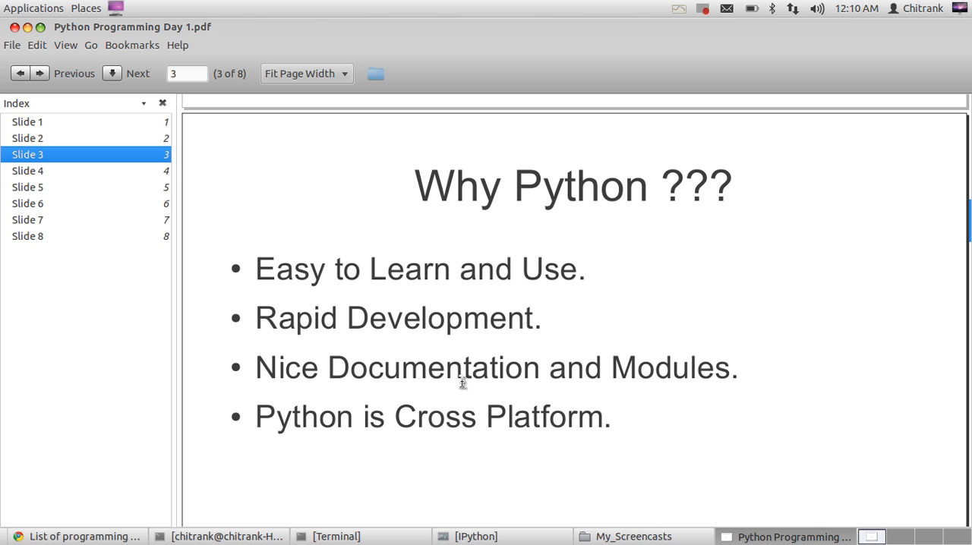
mouse_move(462, 373)
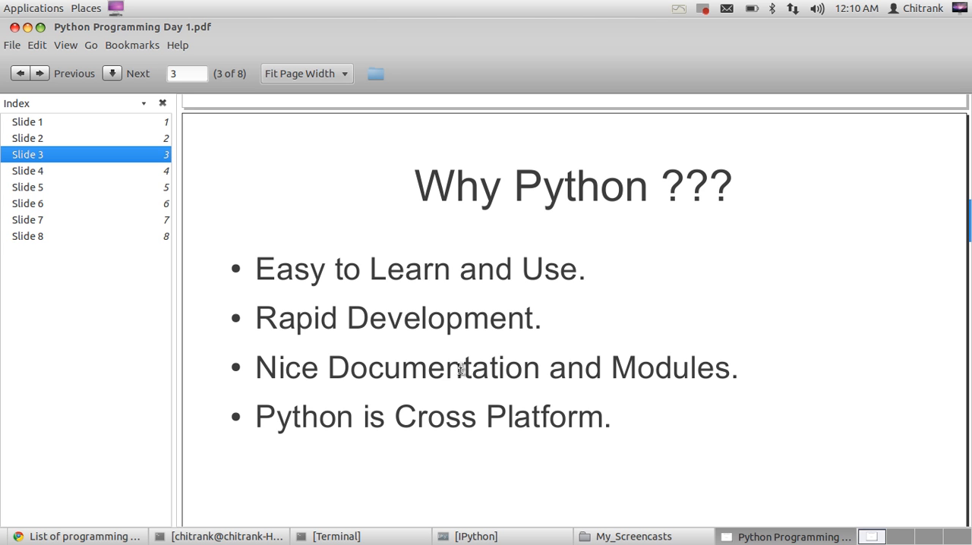
Read through slide 4, Something Completely Different, then move on to slide 5, Fan favorite
left_click(137, 73)
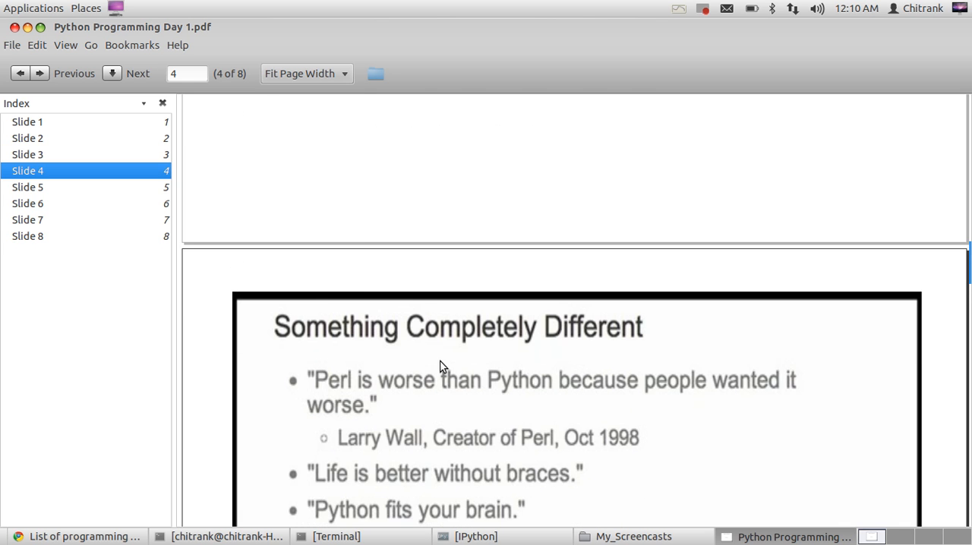
scroll("down", 3)
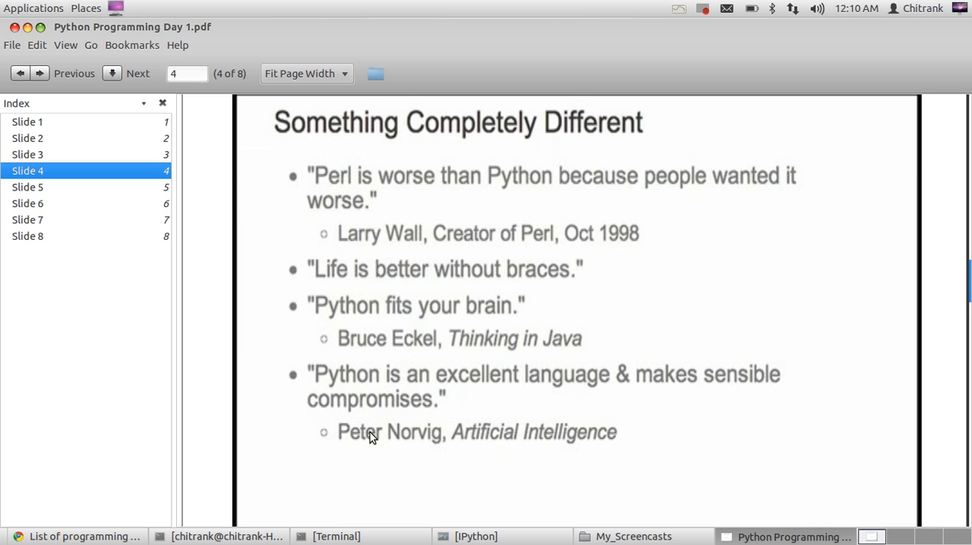
mouse_move(433, 353)
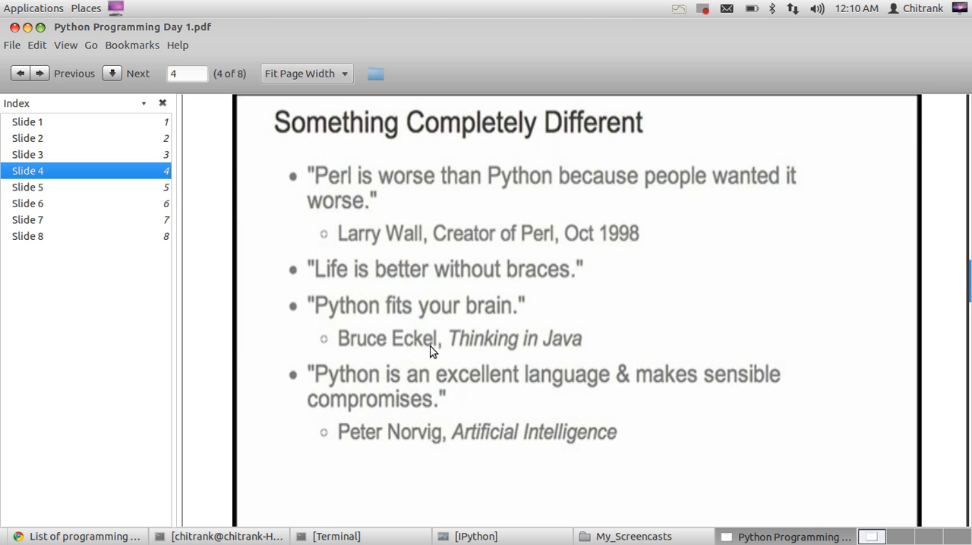
scroll("down", 3)
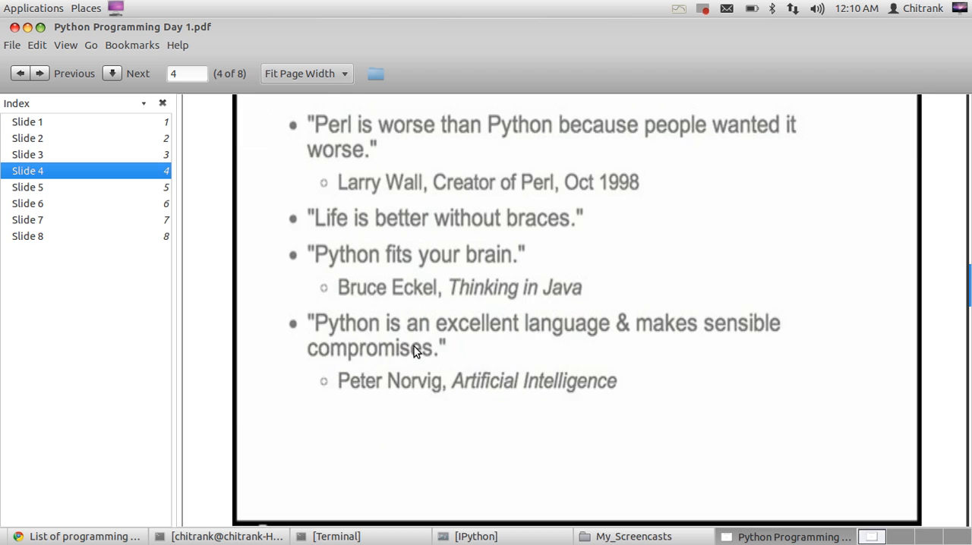
left_click(136, 73)
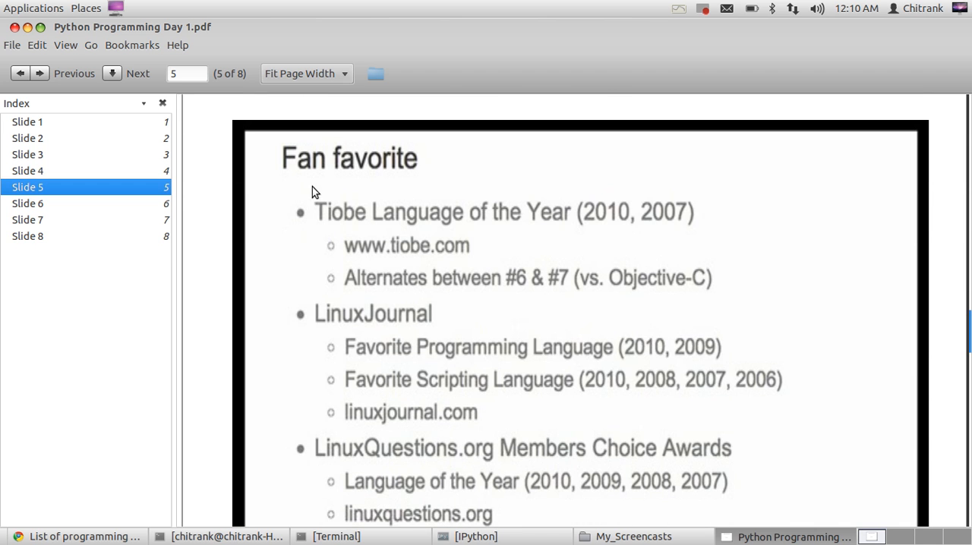
mouse_move(428, 179)
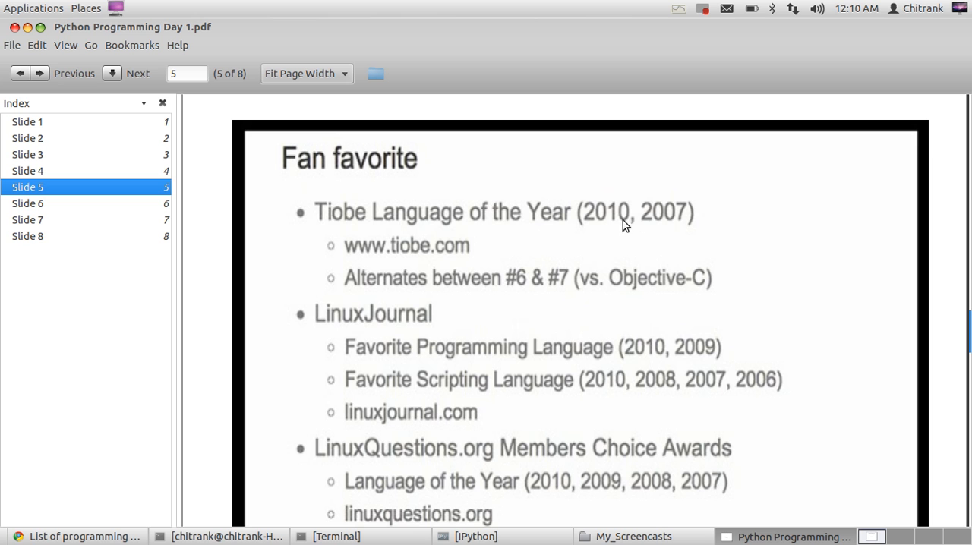
mouse_move(635, 346)
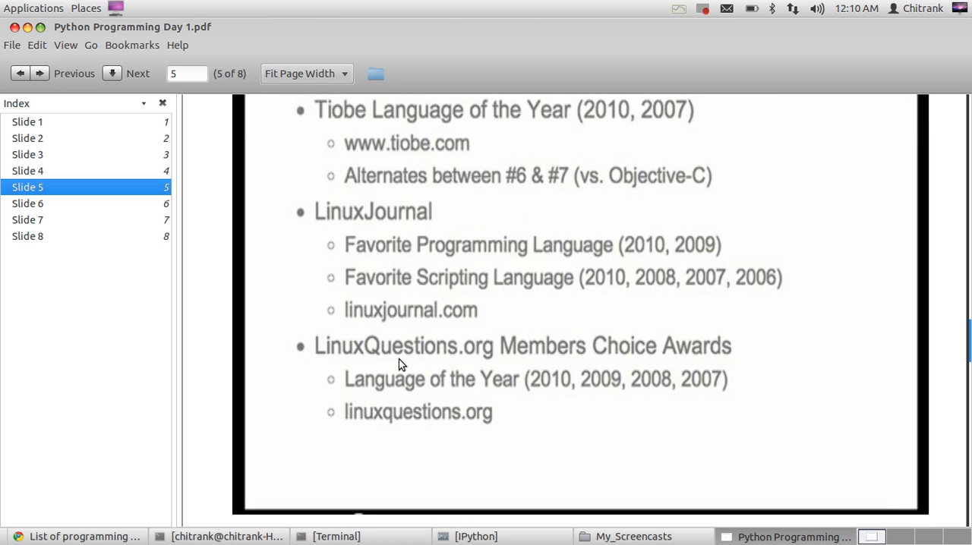
Pass slide 6, History of Python, to reach slide 7 with the C, C++ and Java Hello World examples
left_click(137, 73)
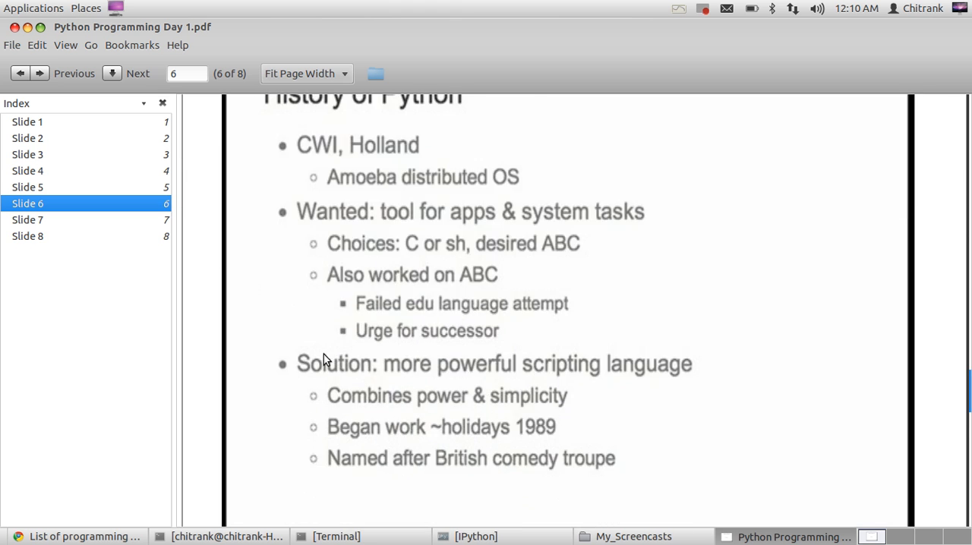
left_click(131, 73)
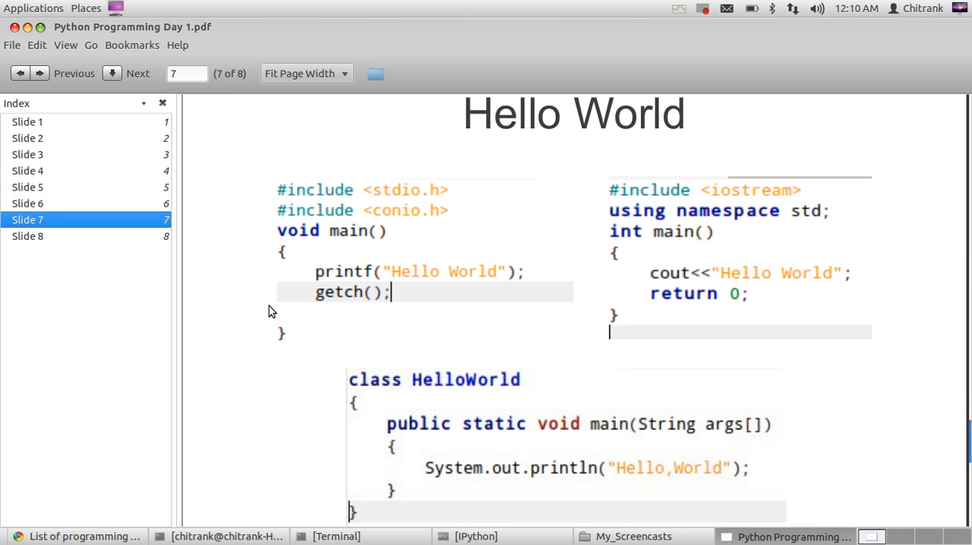
mouse_move(279, 307)
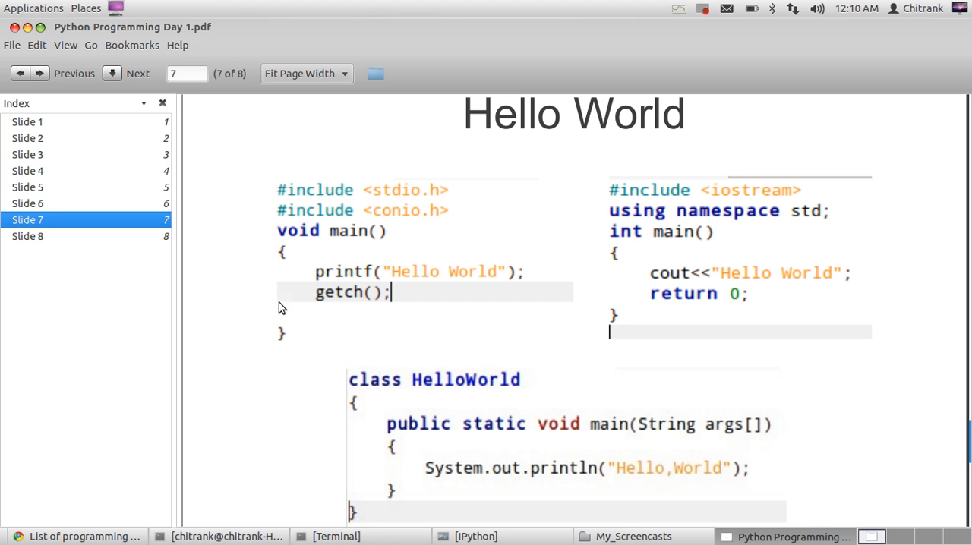
mouse_move(341, 294)
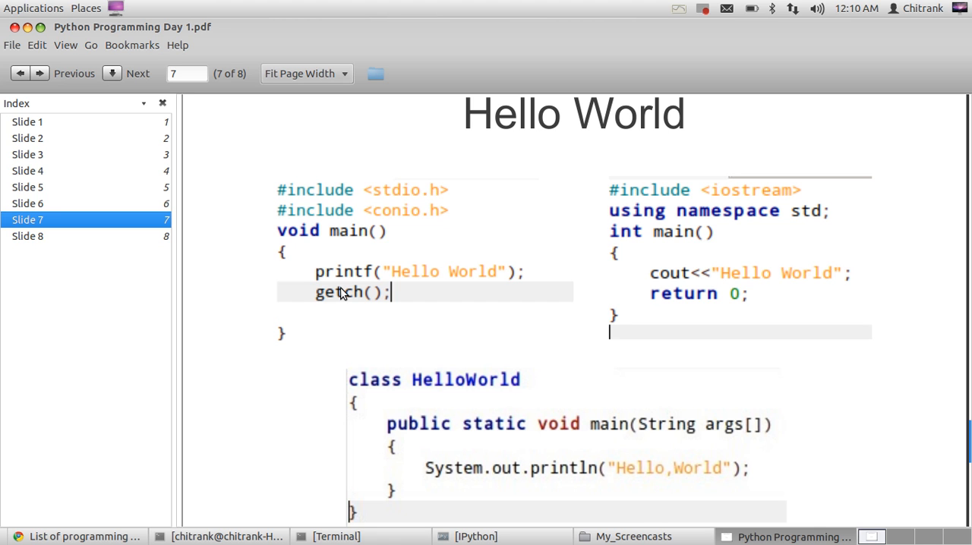
mouse_move(278, 261)
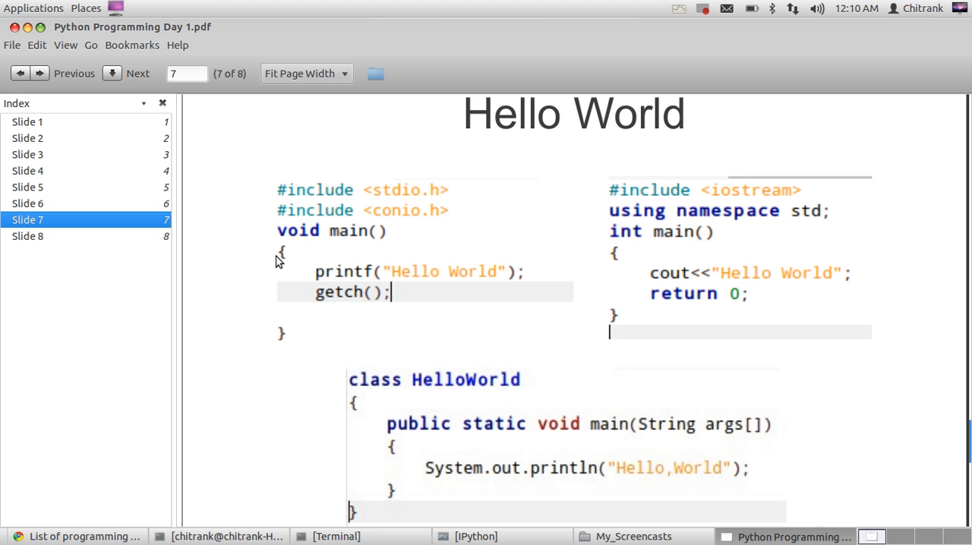
mouse_move(486, 275)
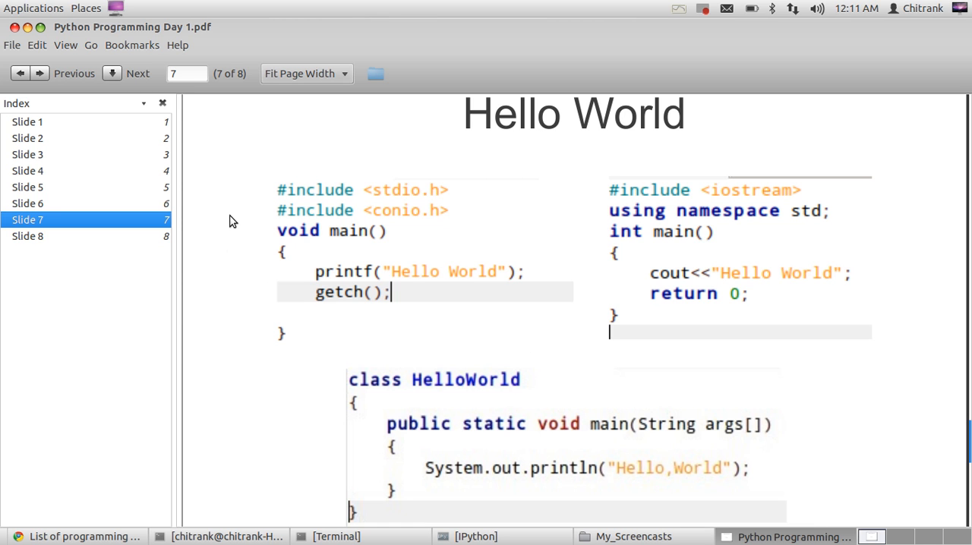
mouse_move(429, 285)
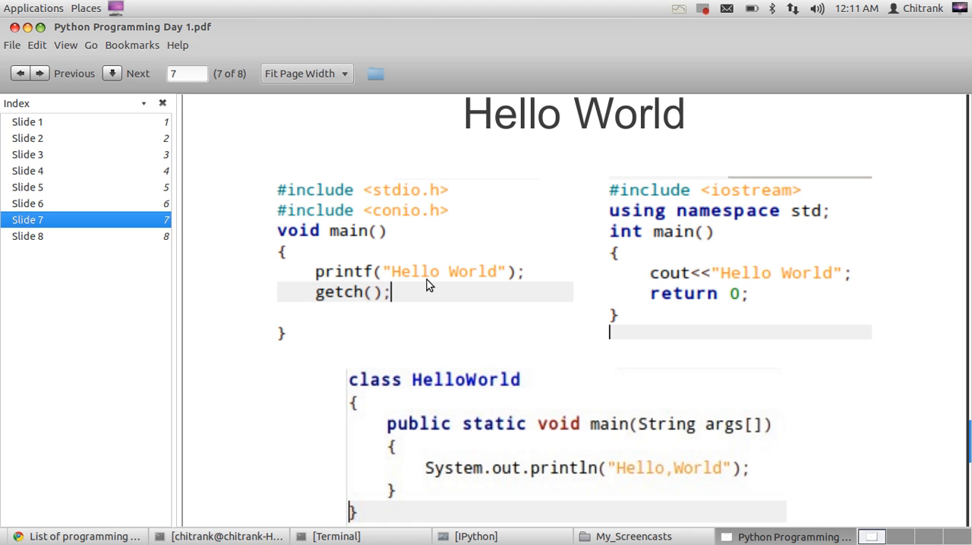
mouse_move(357, 201)
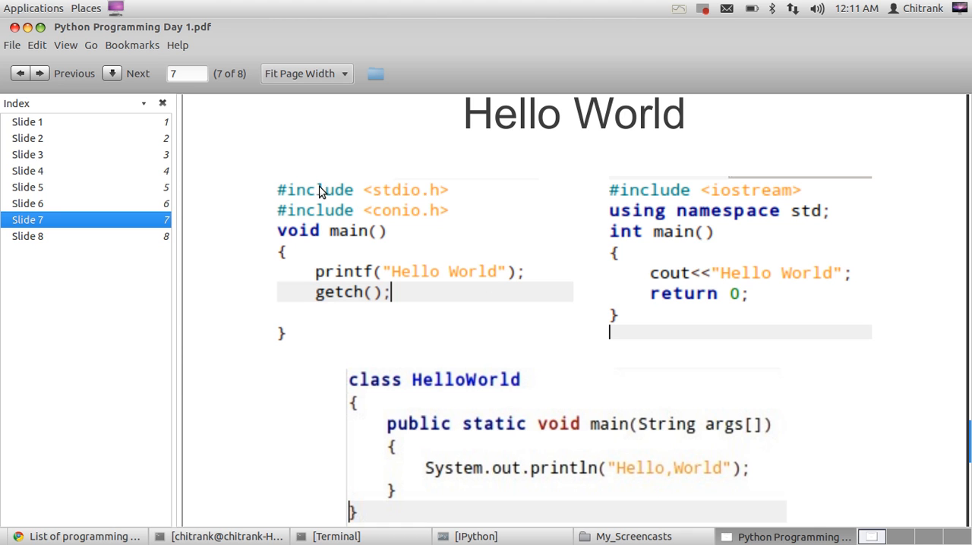
mouse_move(372, 219)
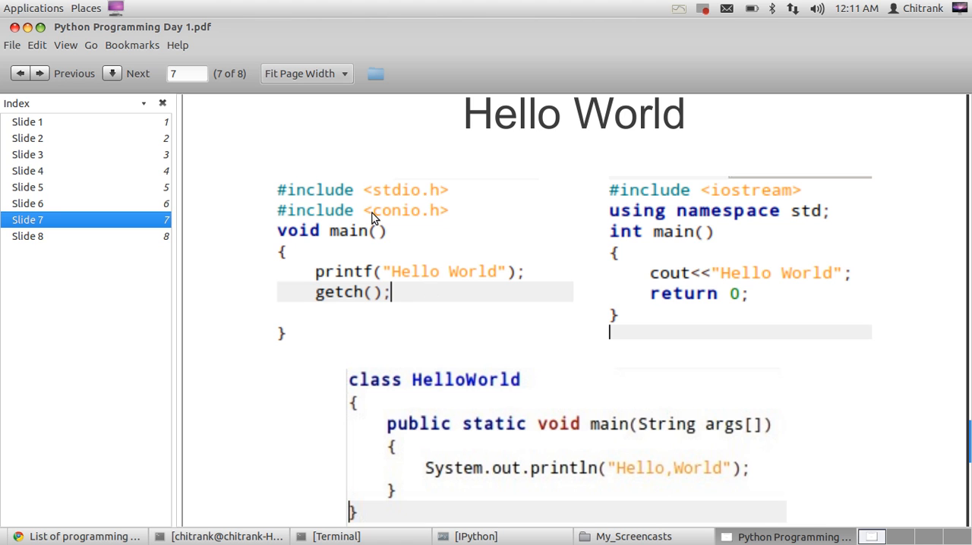
mouse_move(444, 276)
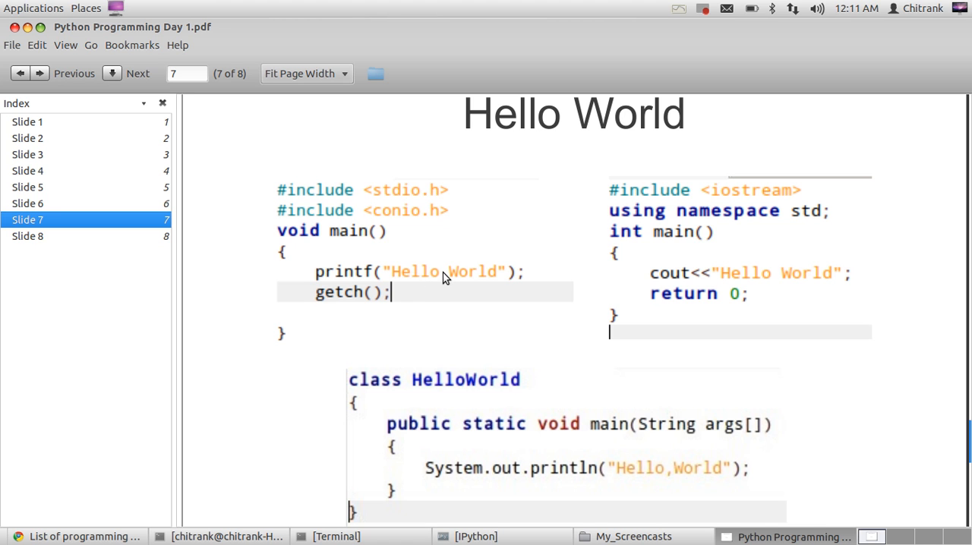
mouse_move(858, 209)
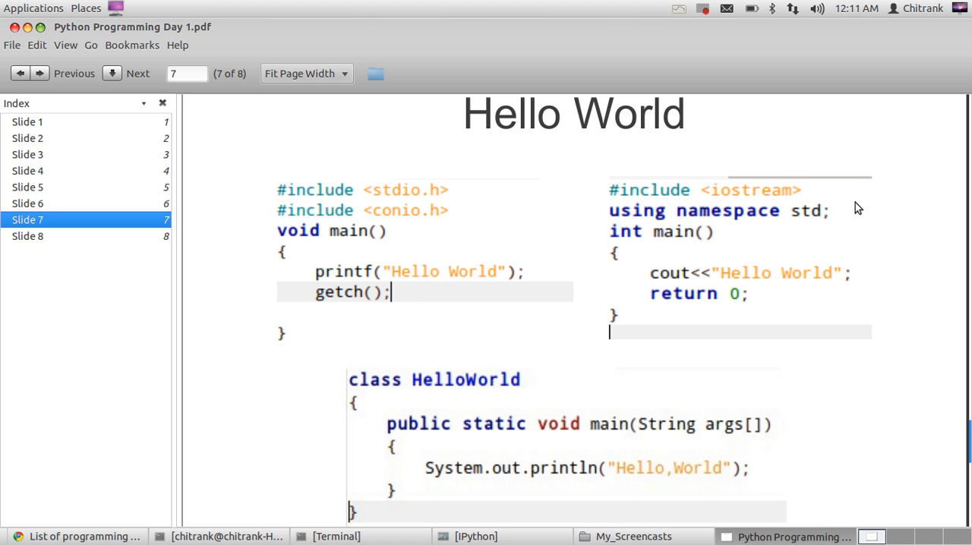
mouse_move(862, 267)
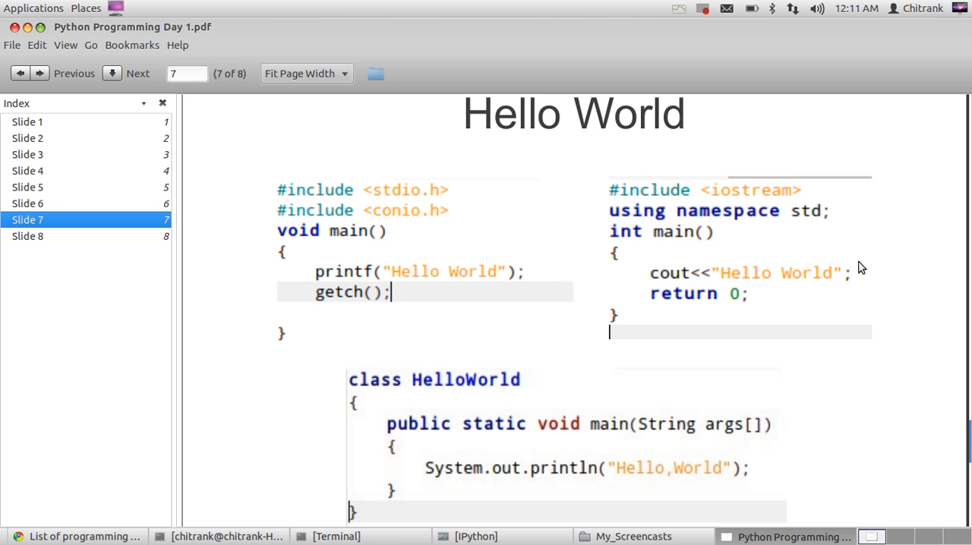
mouse_move(836, 192)
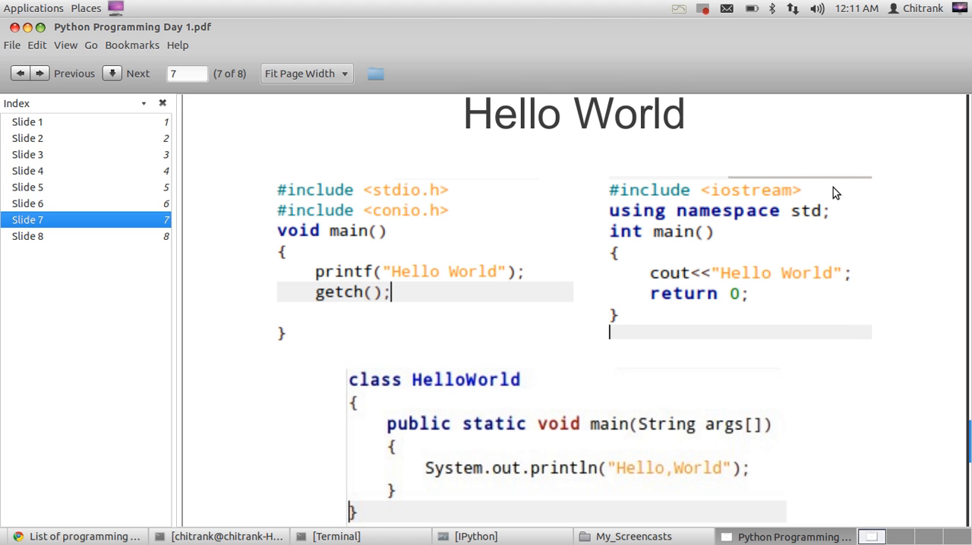
mouse_move(656, 379)
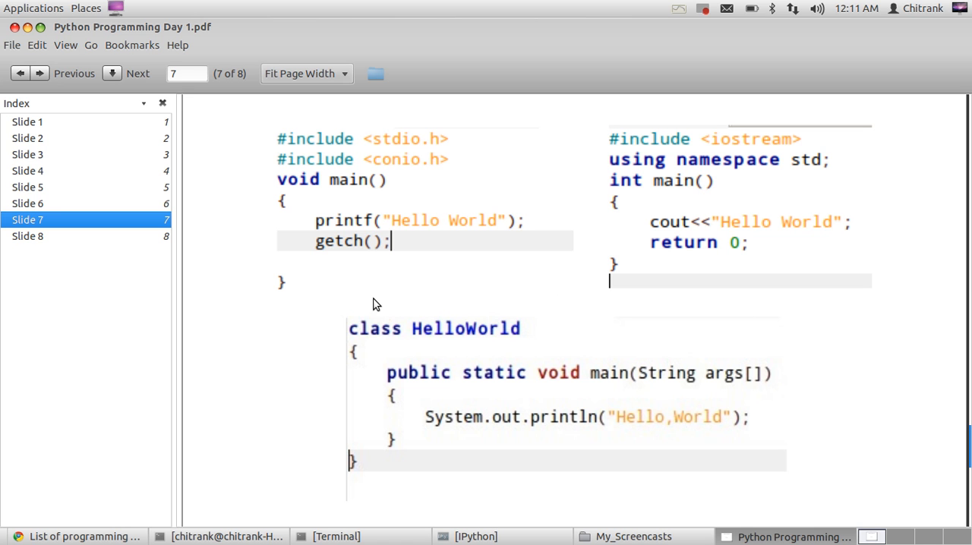
mouse_move(353, 301)
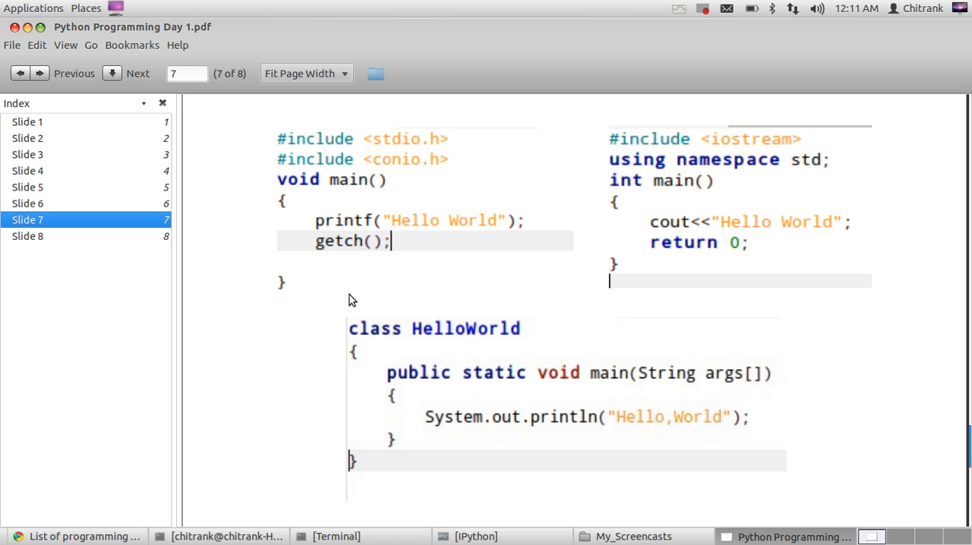
scroll("down", 3)
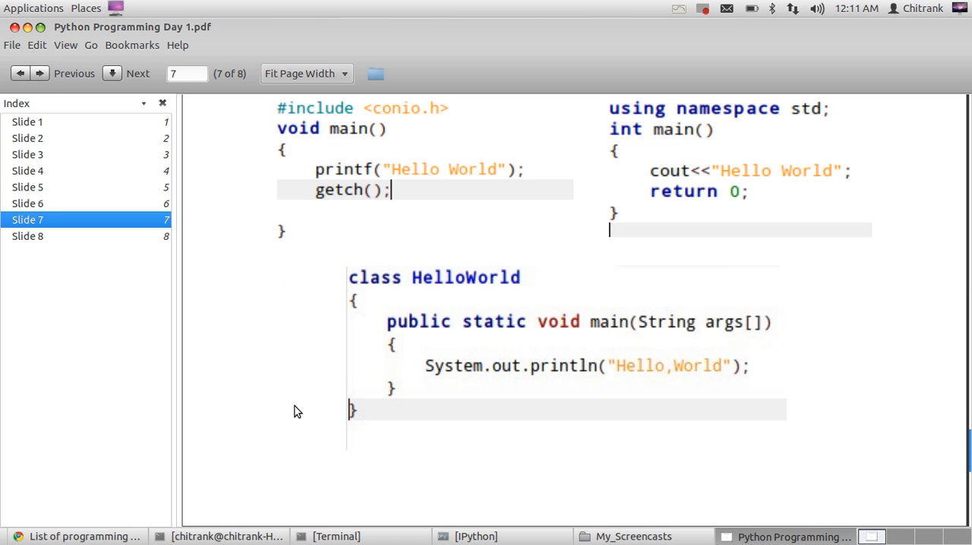
scroll("down", 3)
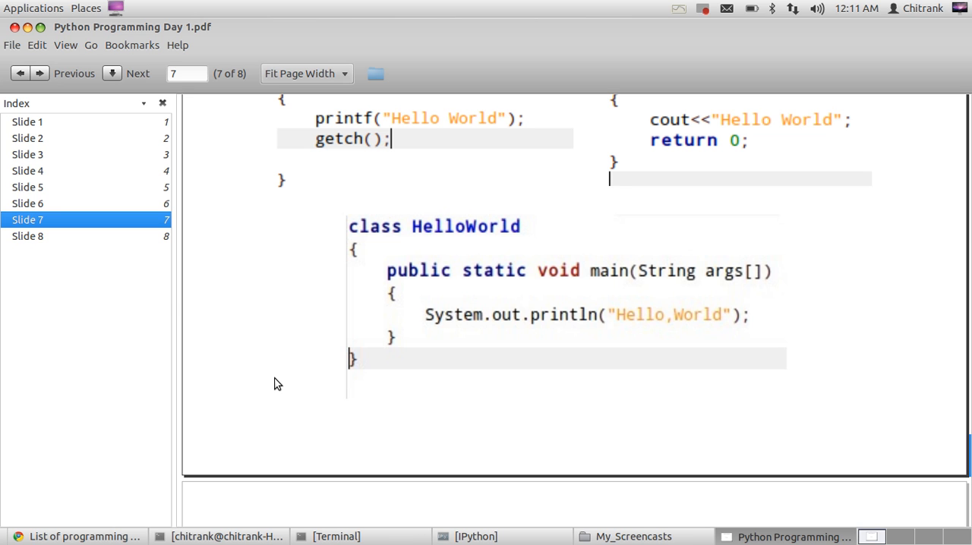
mouse_move(252, 388)
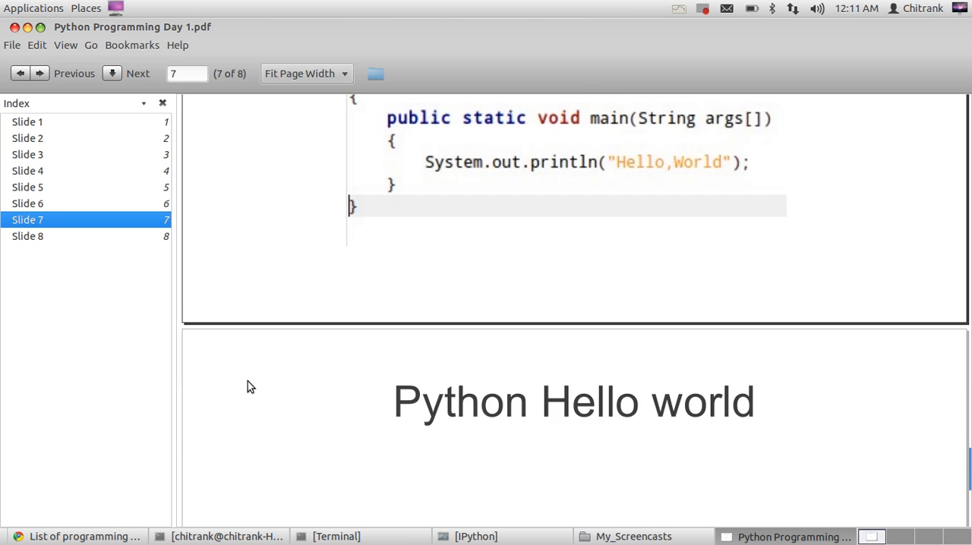
mouse_move(395, 400)
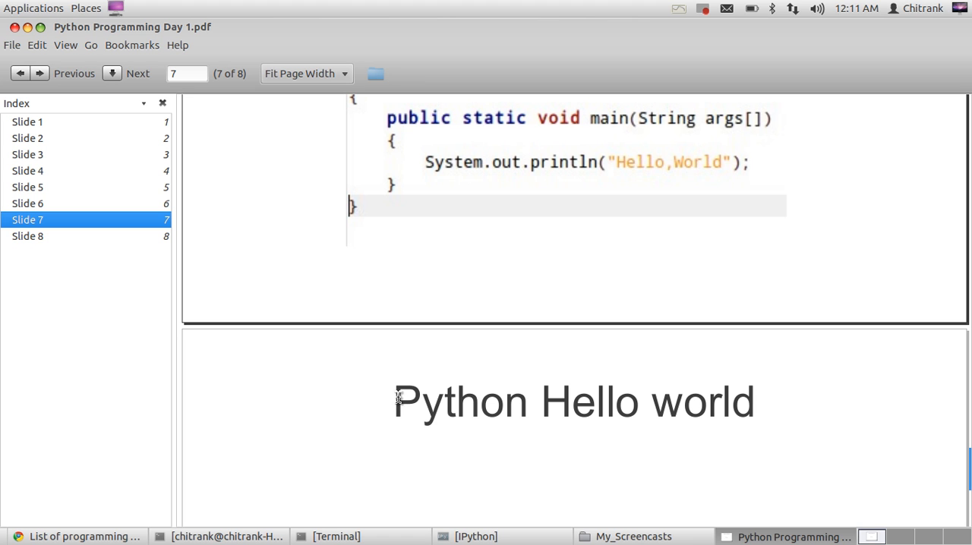
left_click_drag(393, 401, 755, 401)
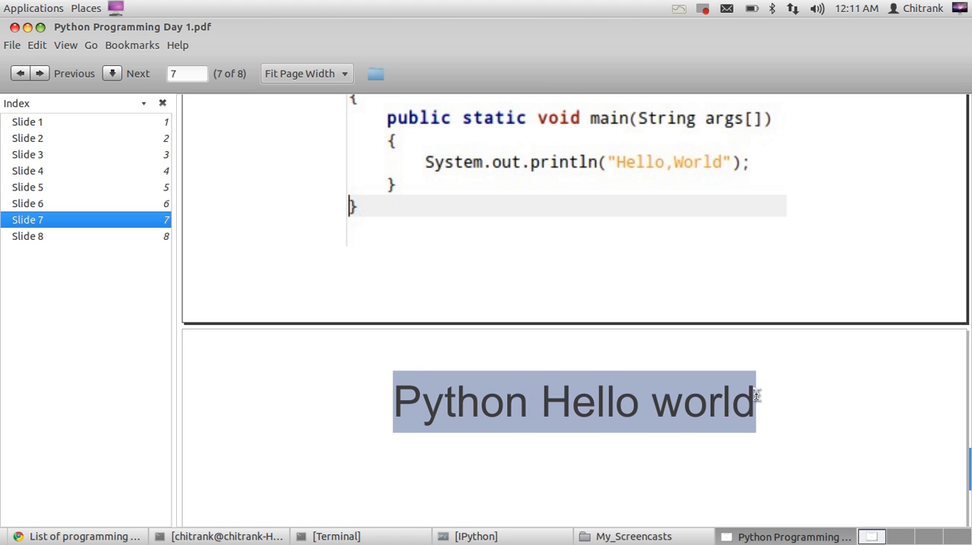
left_click(535, 398)
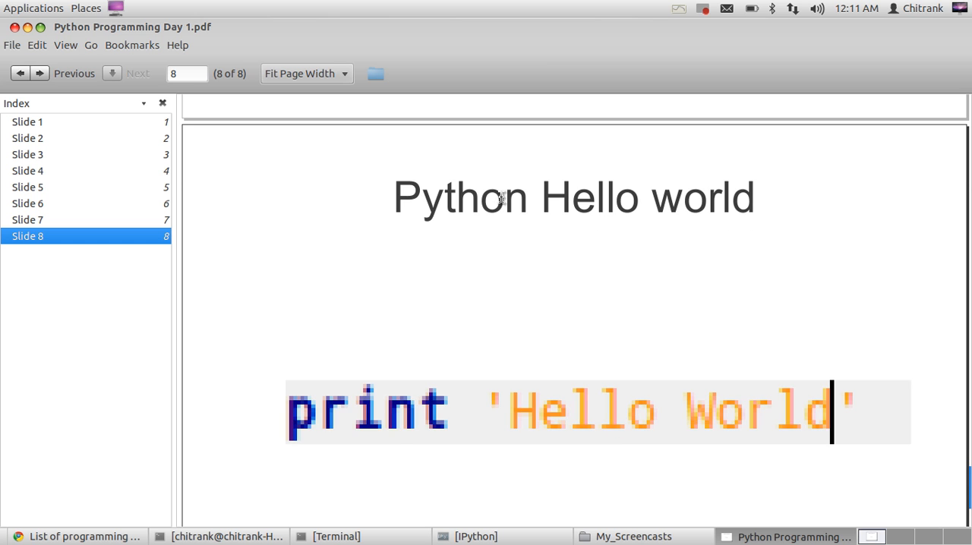
mouse_move(562, 426)
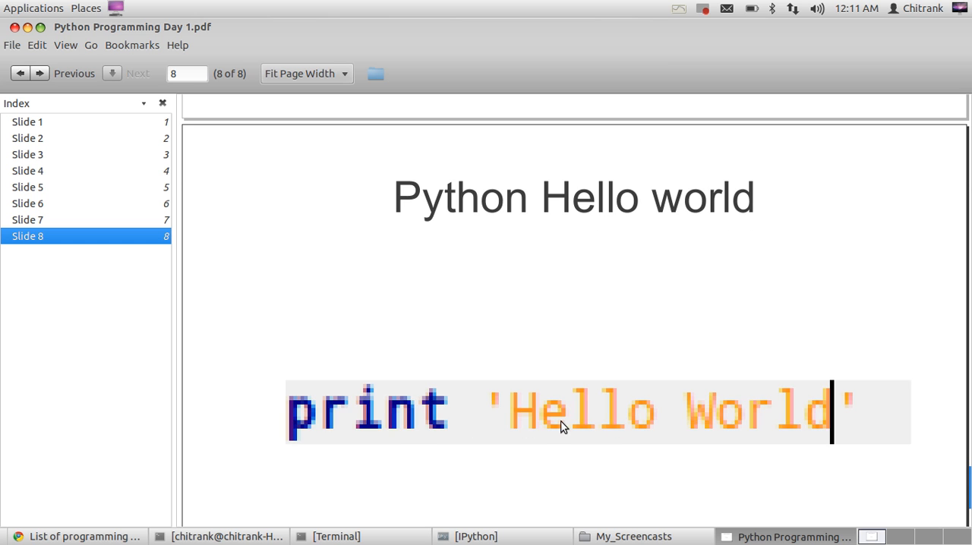
mouse_move(398, 196)
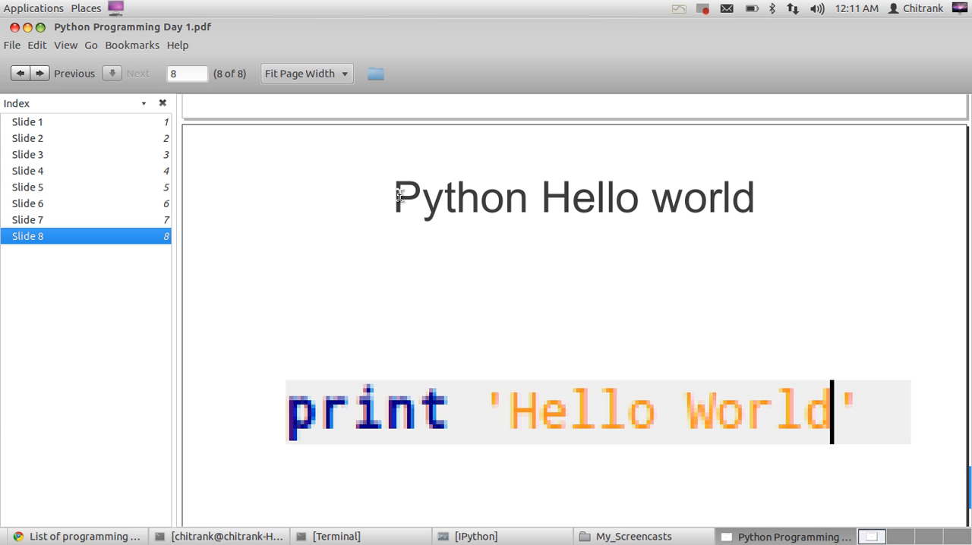
mouse_move(281, 427)
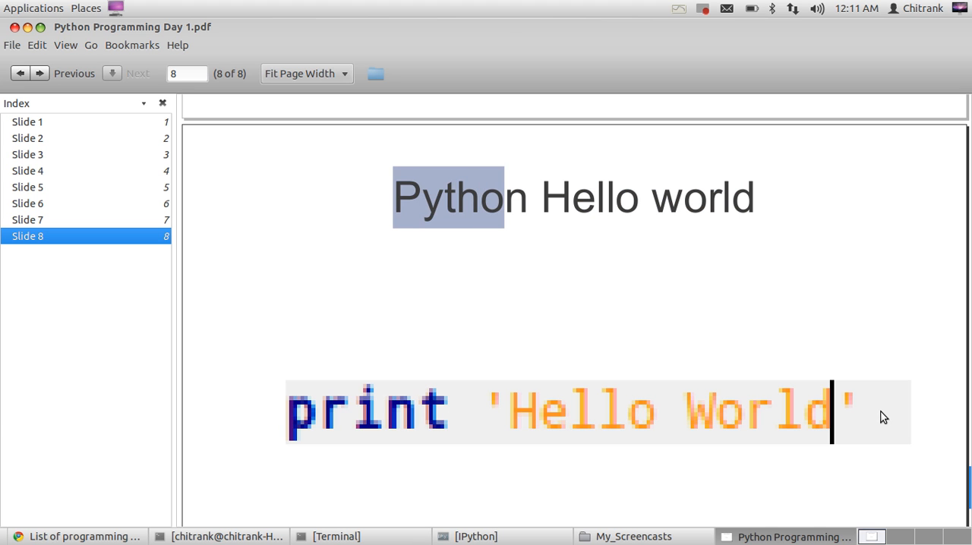
left_click(464, 437)
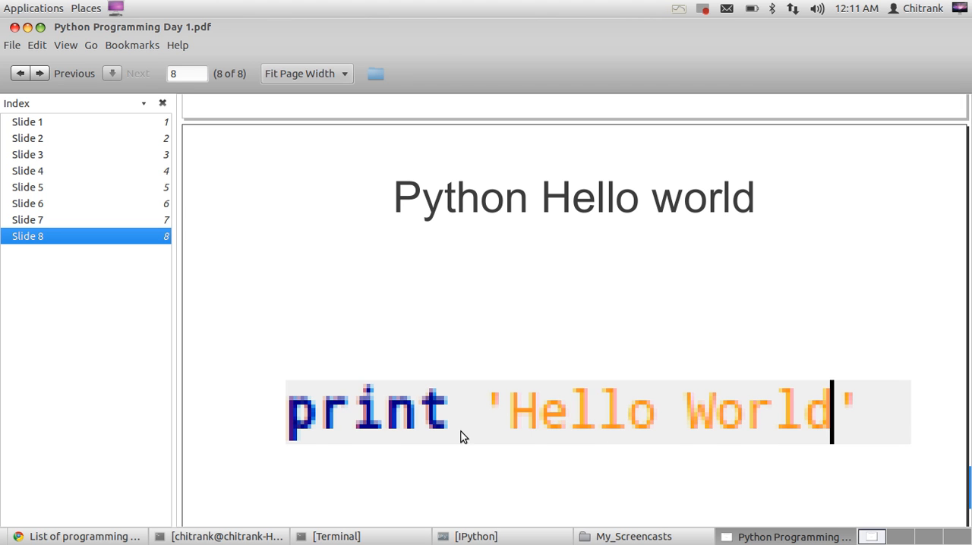
mouse_move(275, 422)
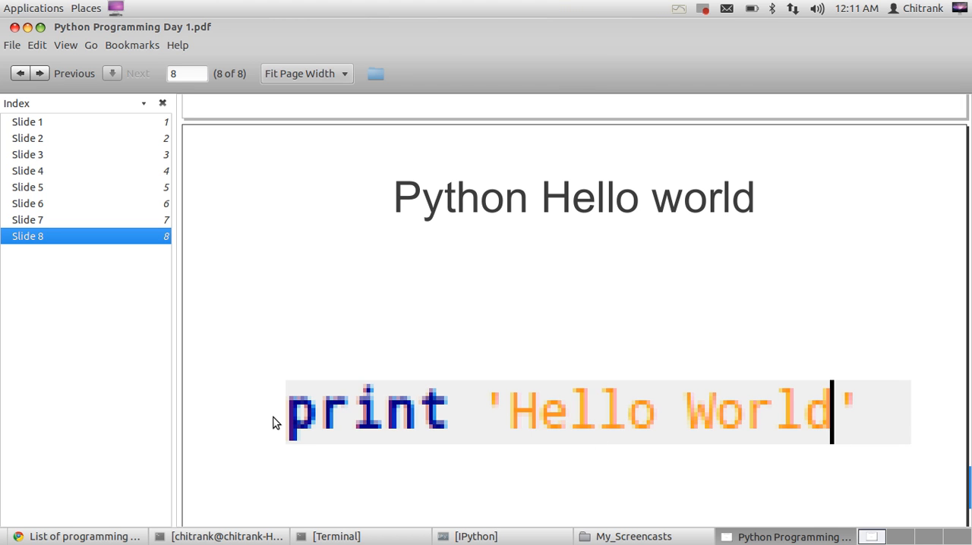
mouse_move(355, 422)
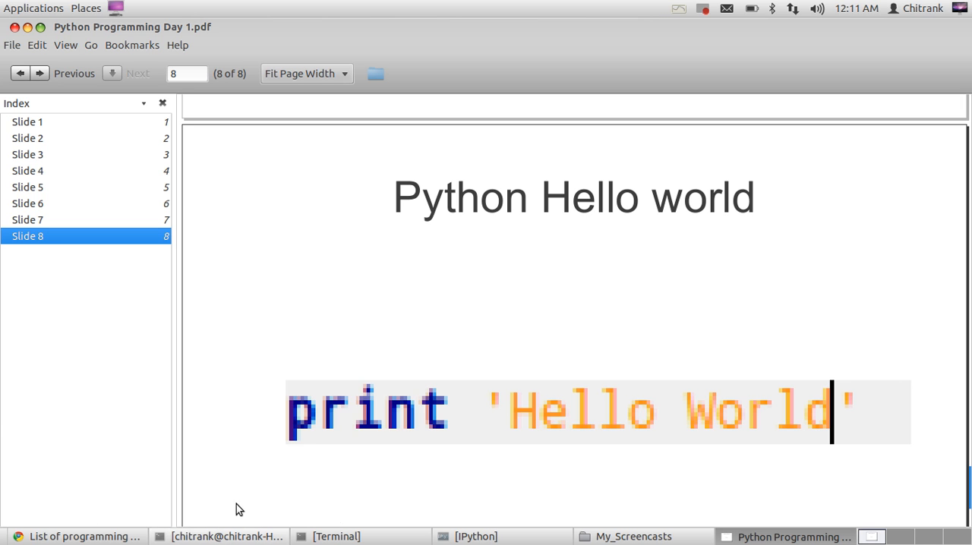
mouse_move(228, 537)
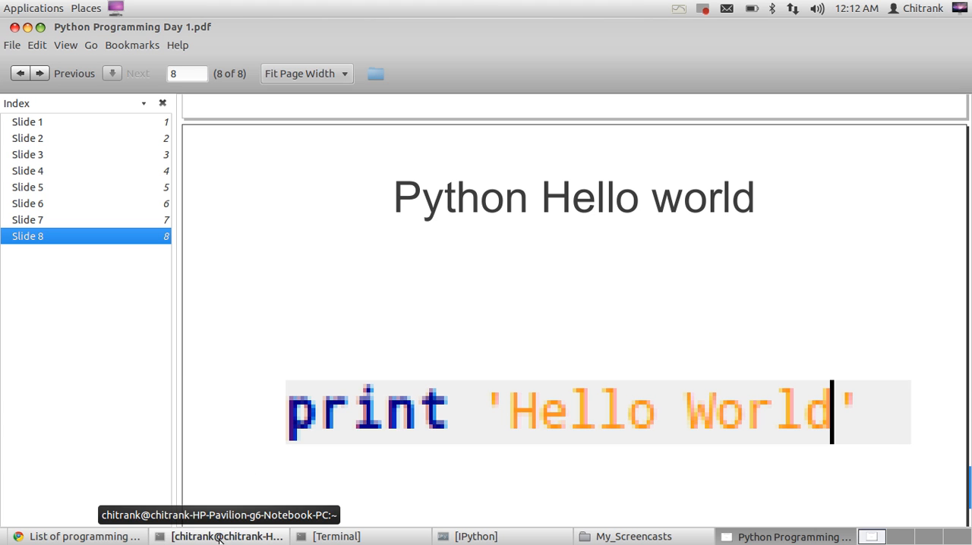
Launch the Python 2.7.3 interactive interpreter from the terminal with the python command
left_click(220, 536)
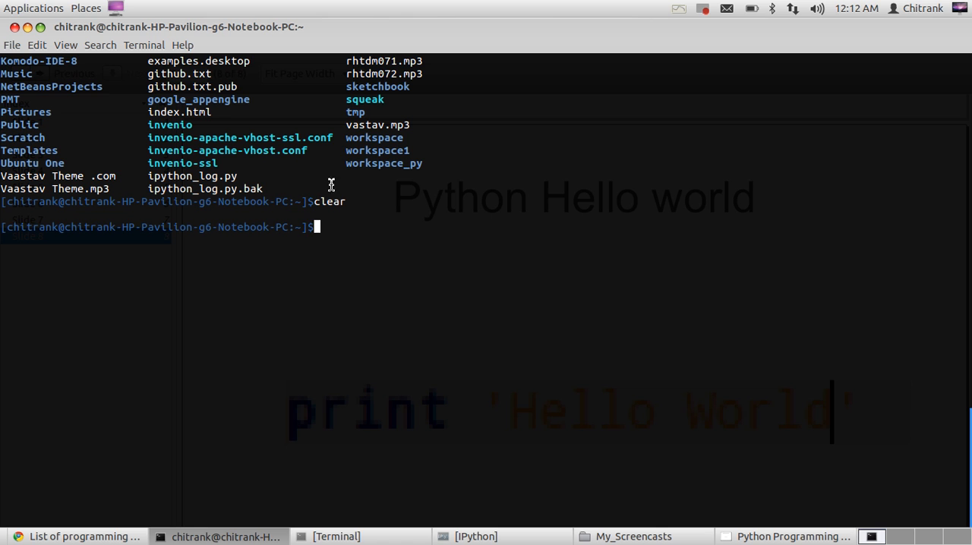
mouse_move(296, 292)
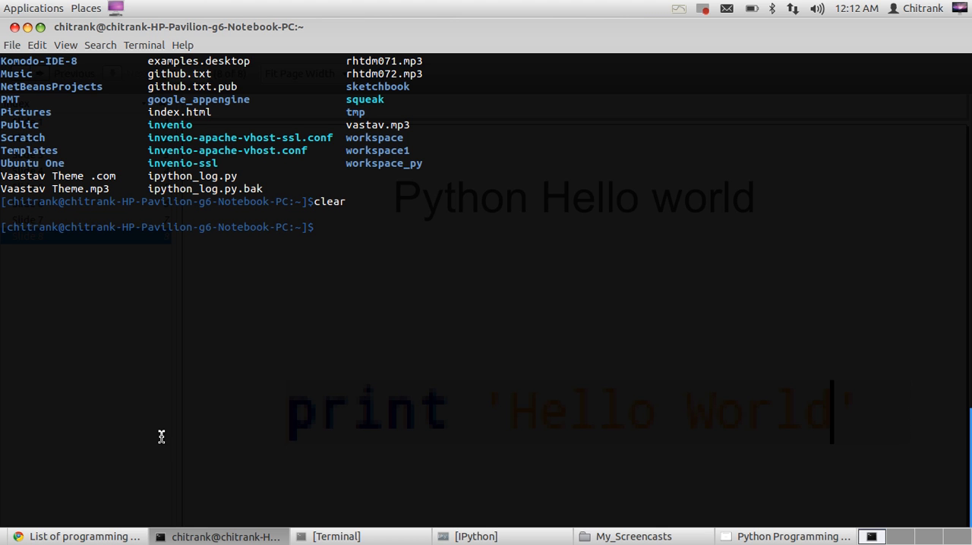
type("python")
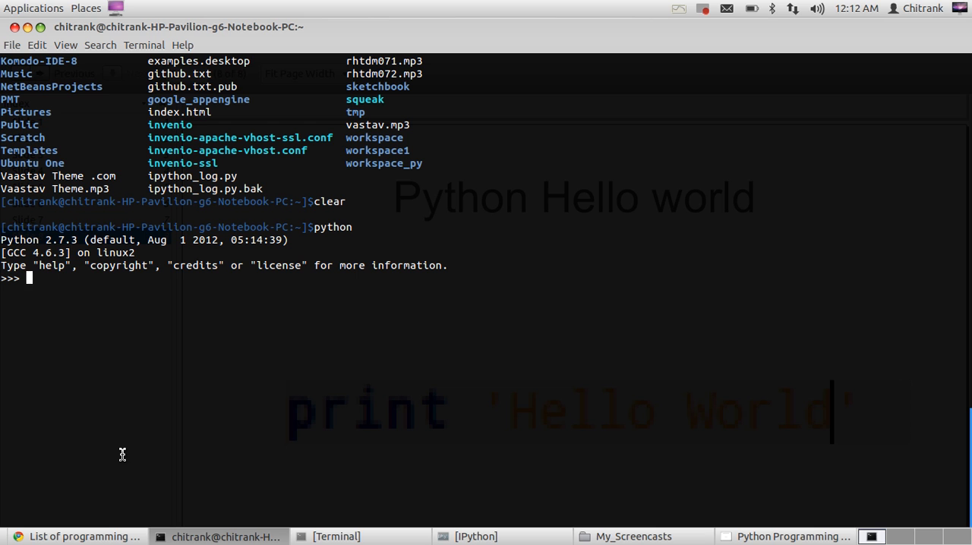
Run print "Hello, Visitors" so the interpreter outputs Hello, Visitors
type("p")
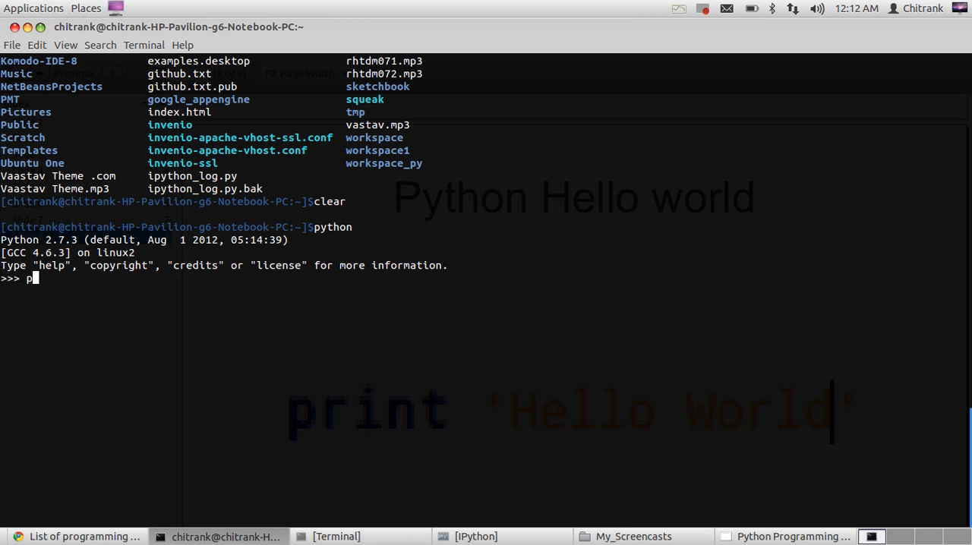
type("rint \"Hello,")
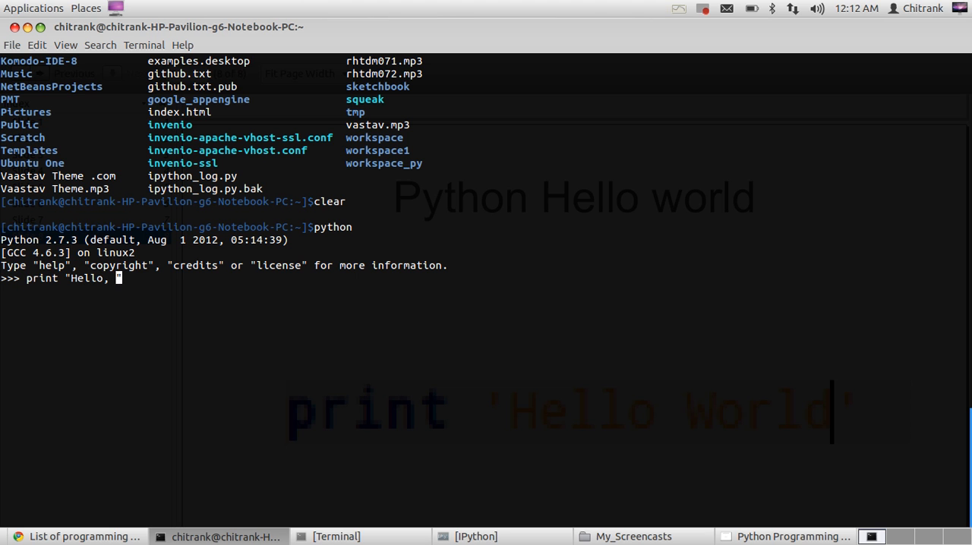
type("Visitors")
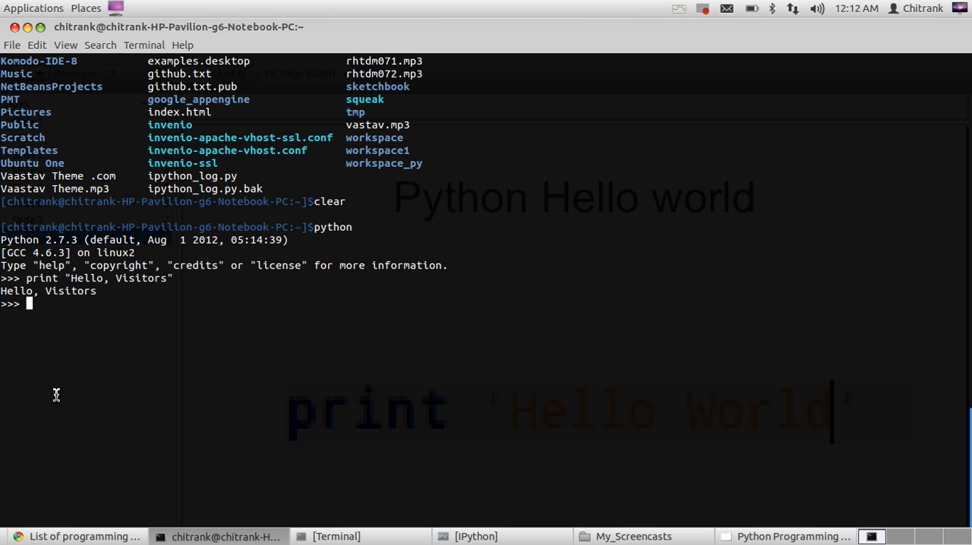
Assign v = 12, then evaluate v and print v to show 12 both ways
type("v =")
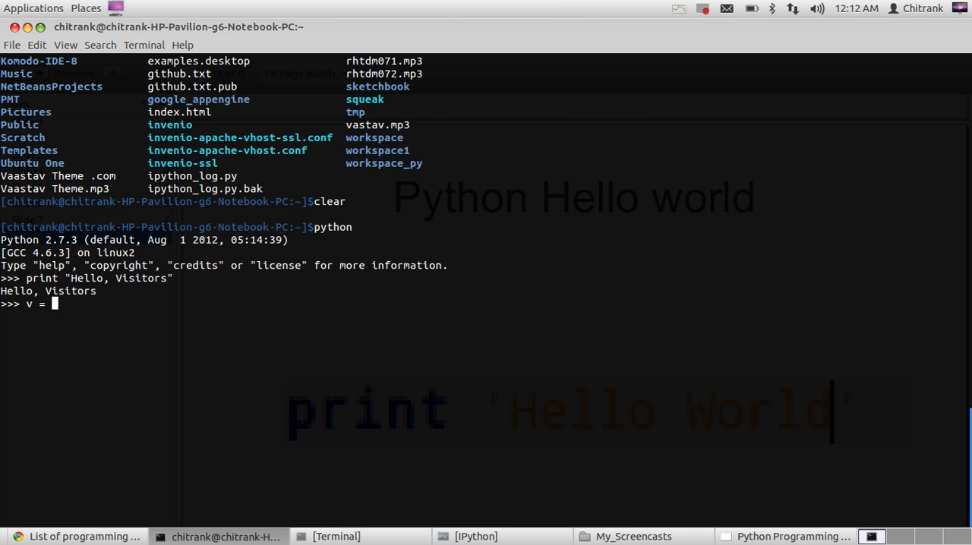
type("12")
type("v")
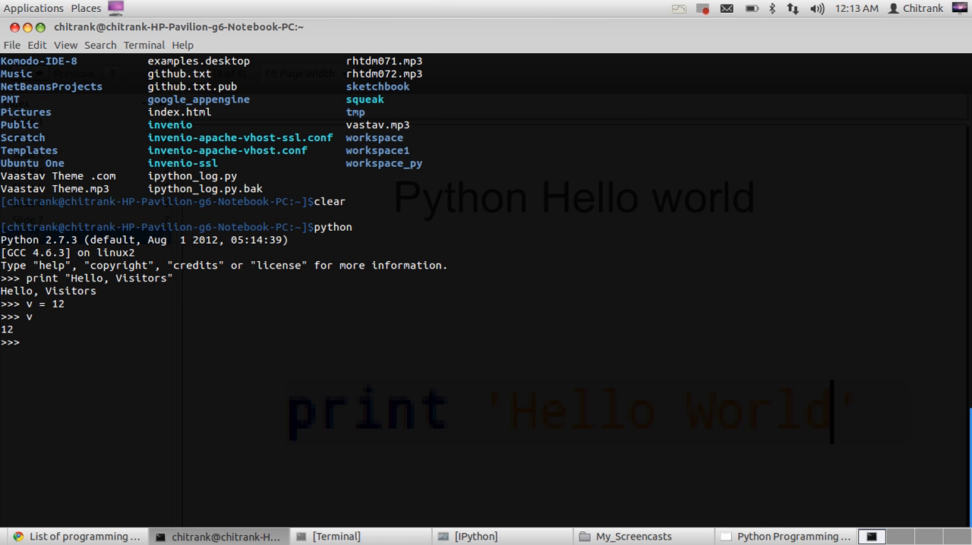
type("print v")
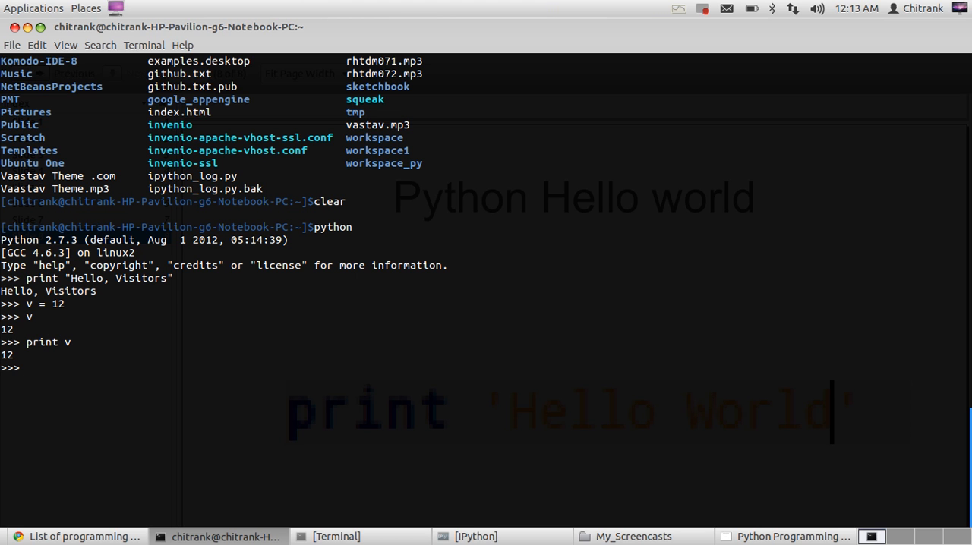
mouse_move(79, 380)
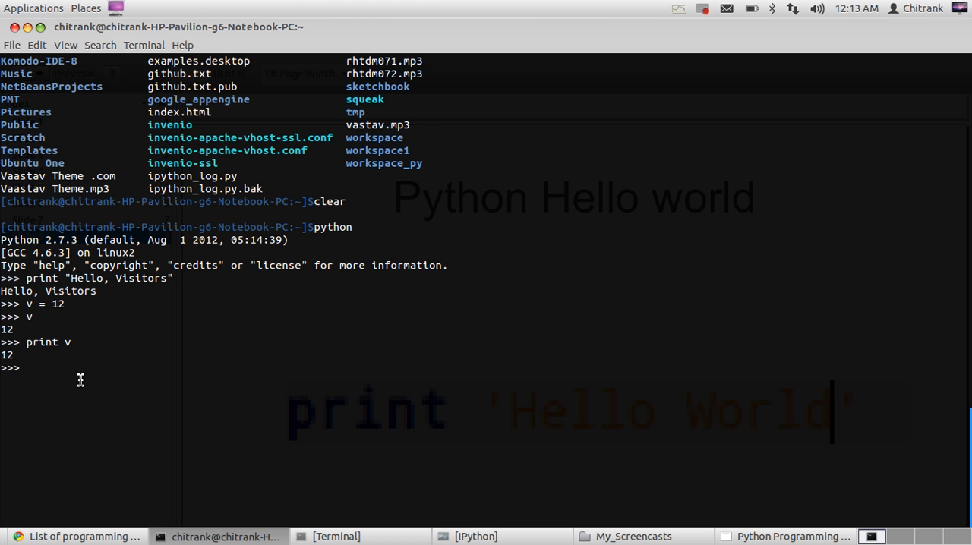
Bring up the PythonAnywhere Python 2.7 online console in the browser
left_click(74, 536)
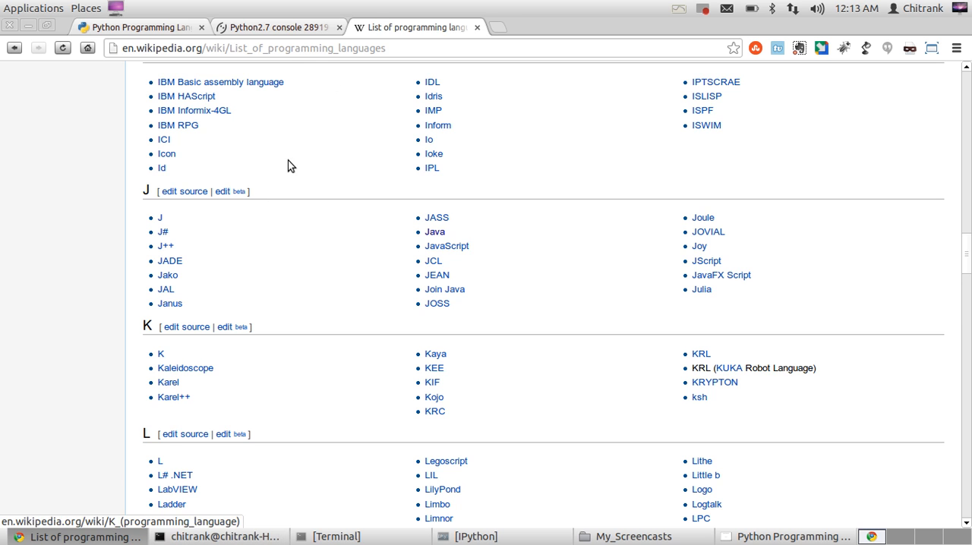
left_click(273, 28)
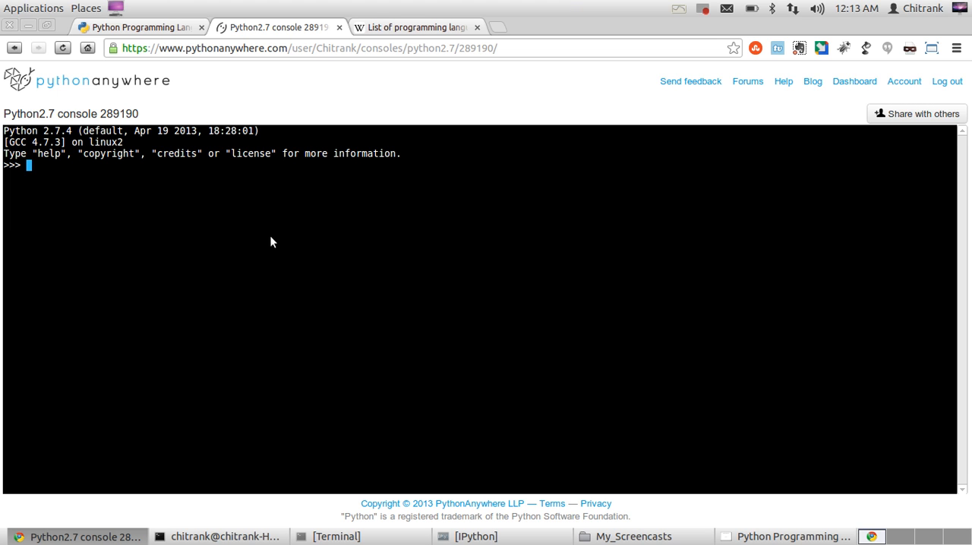
Assign a = 12.23 in the online console and print a to output 12.23
type("a=")
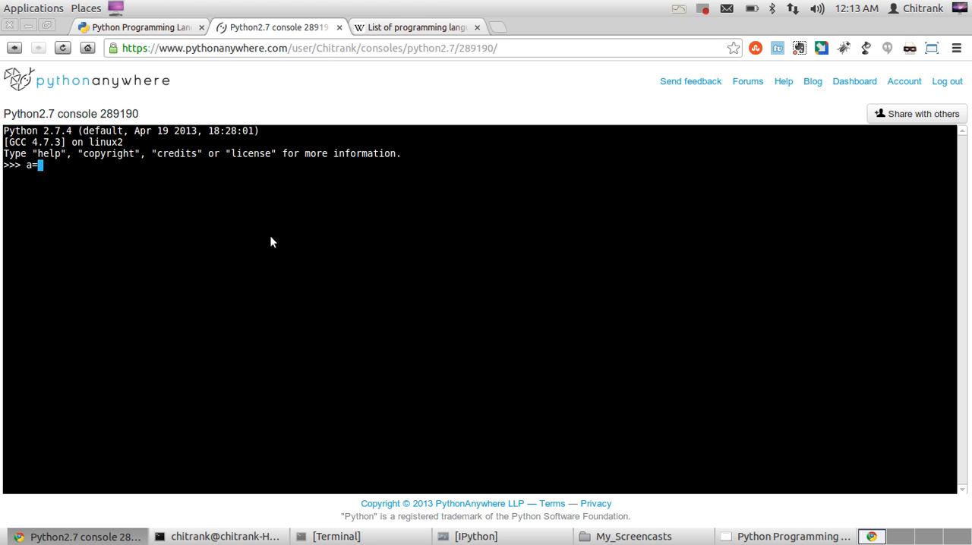
type("12.23")
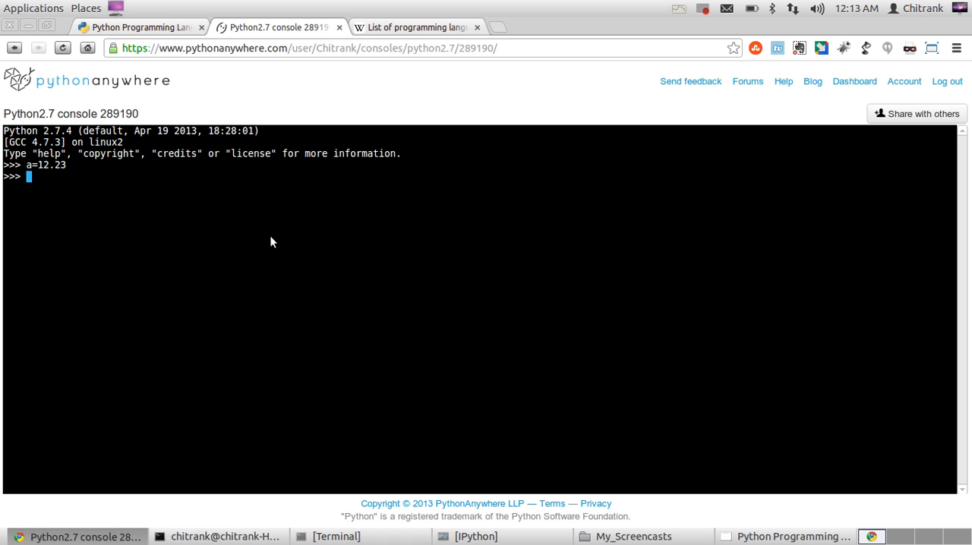
type("print a")
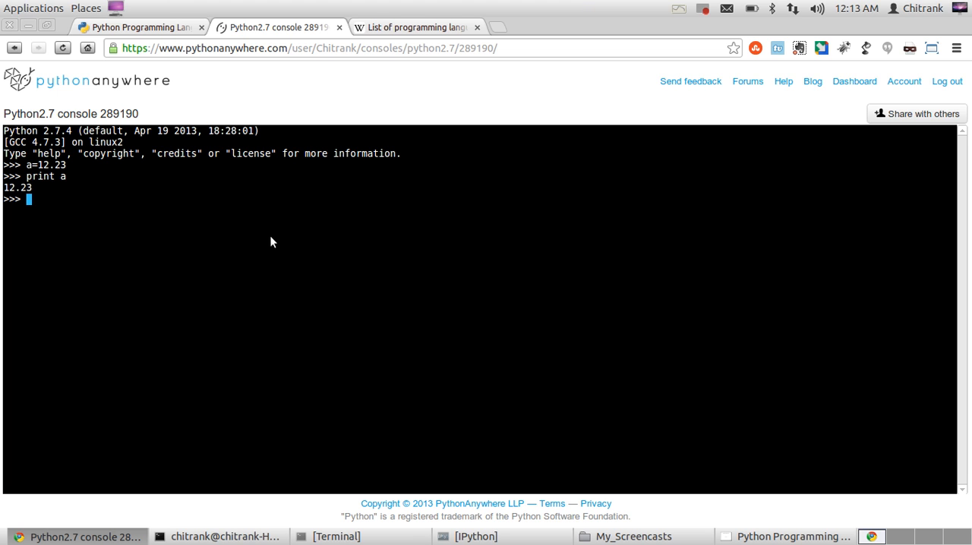
mouse_move(268, 61)
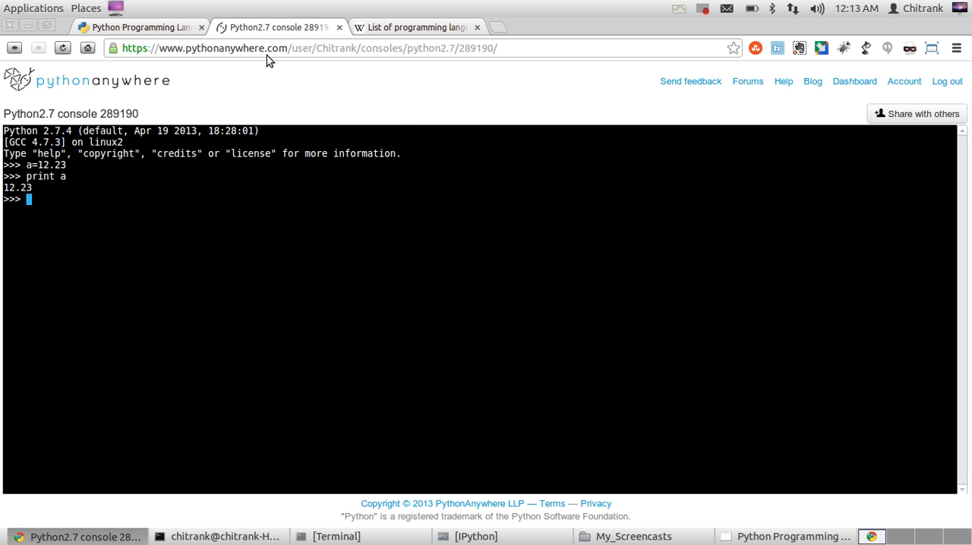
Navigate from python.org through the 2.x documentation to the What's New in Python 2.7 article
left_click(140, 28)
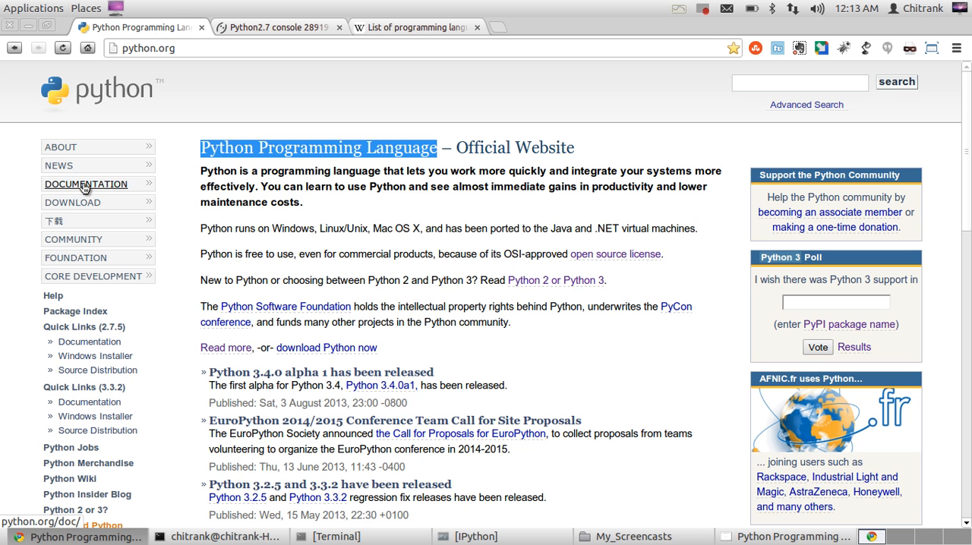
left_click(85, 183)
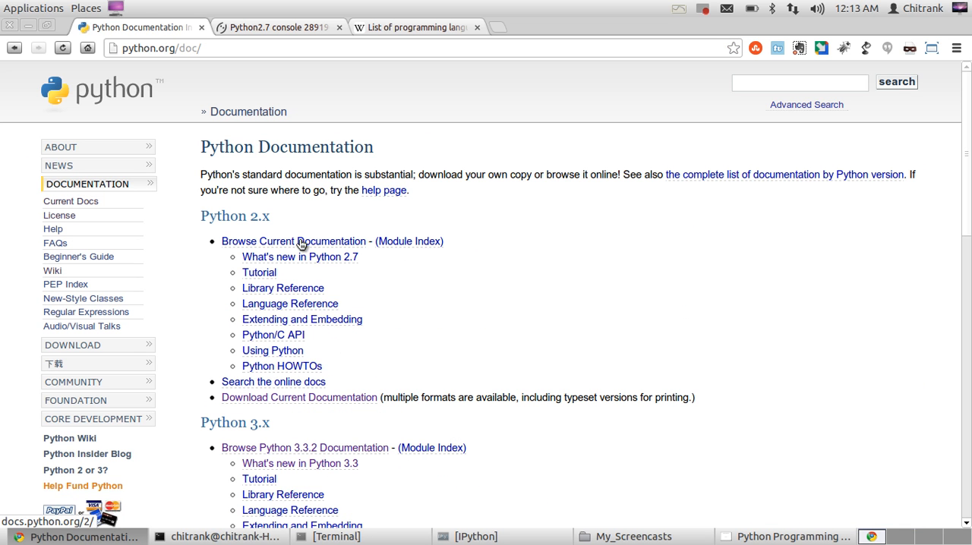
left_click(295, 240)
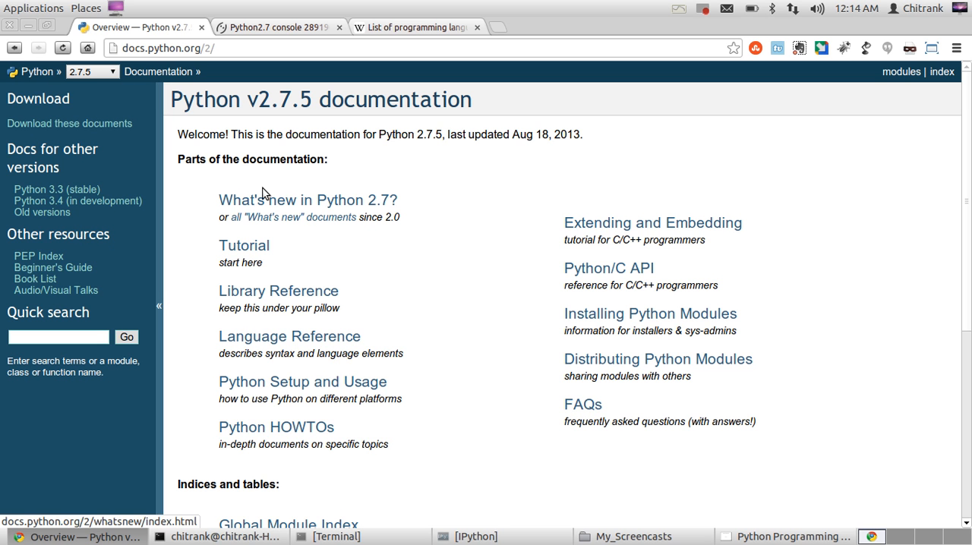
left_click(307, 201)
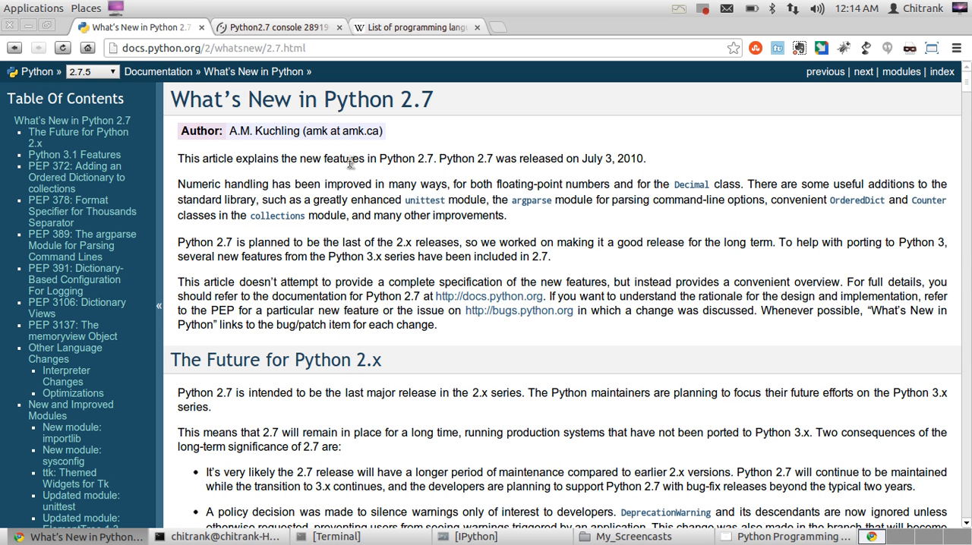
mouse_move(349, 161)
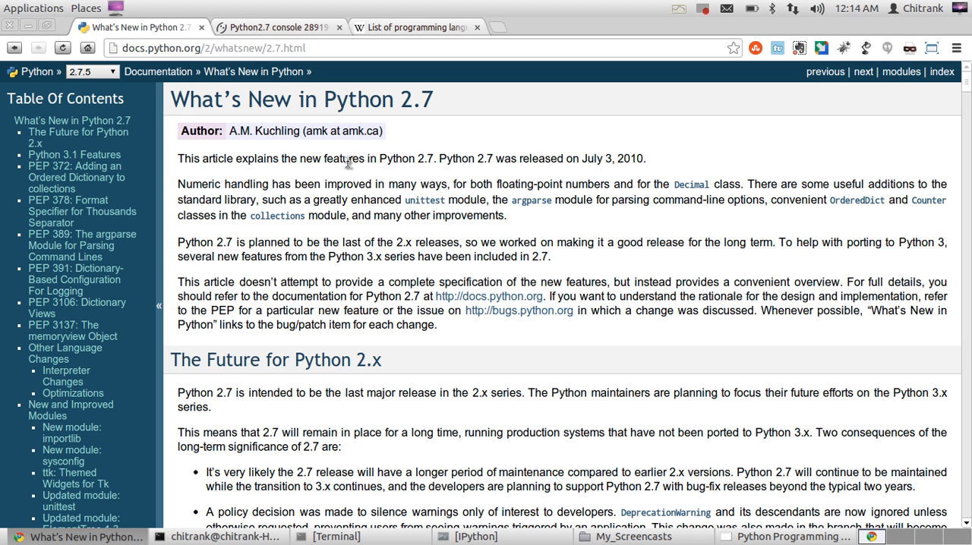
mouse_move(225, 240)
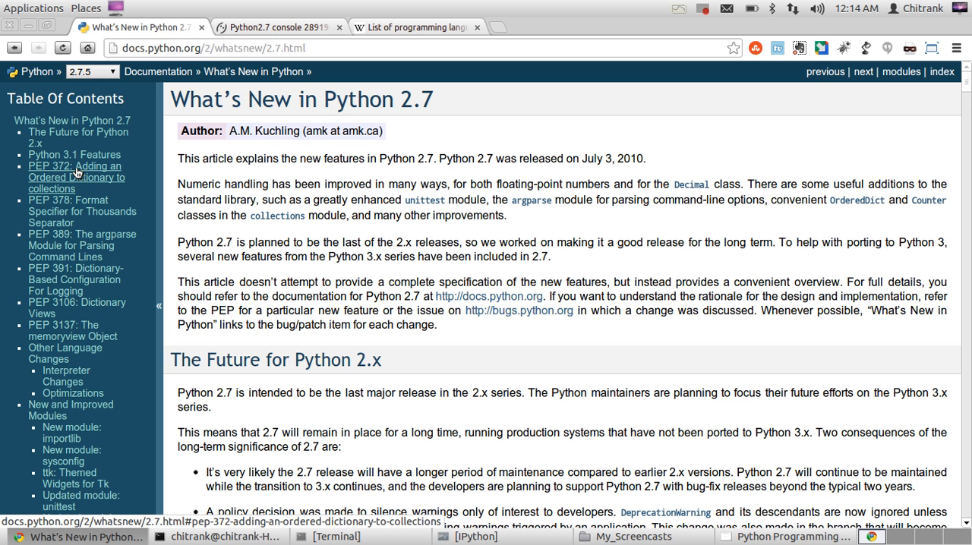
scroll("down", 3)
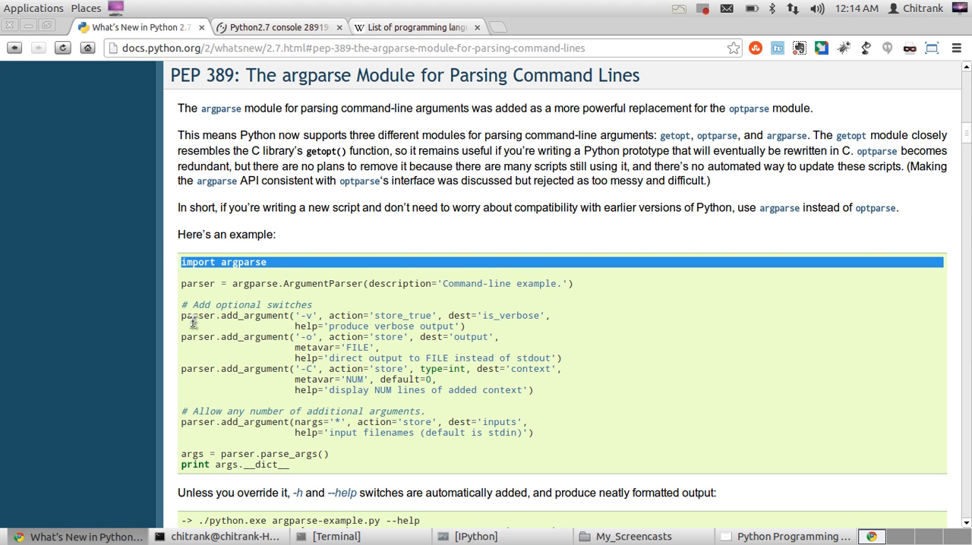
scroll("down", 3)
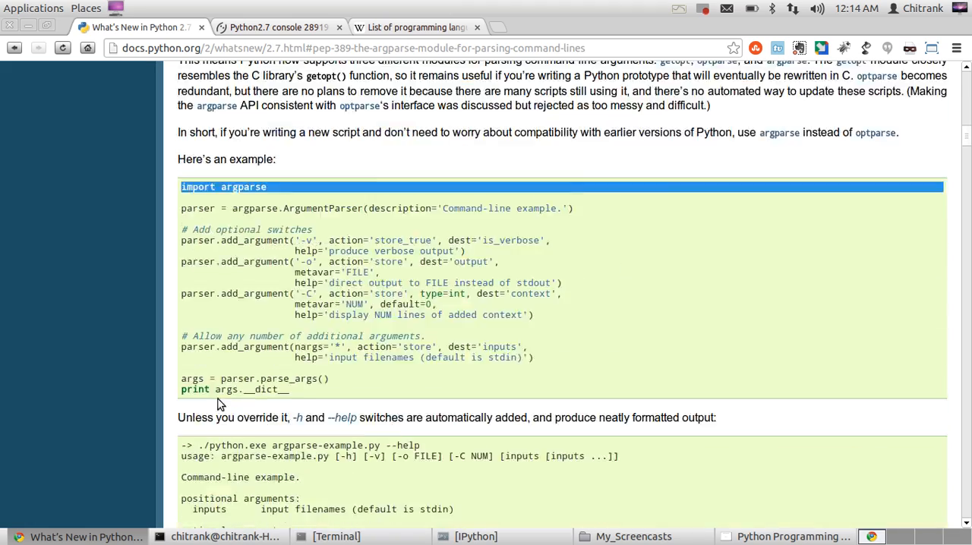
scroll("down", 3)
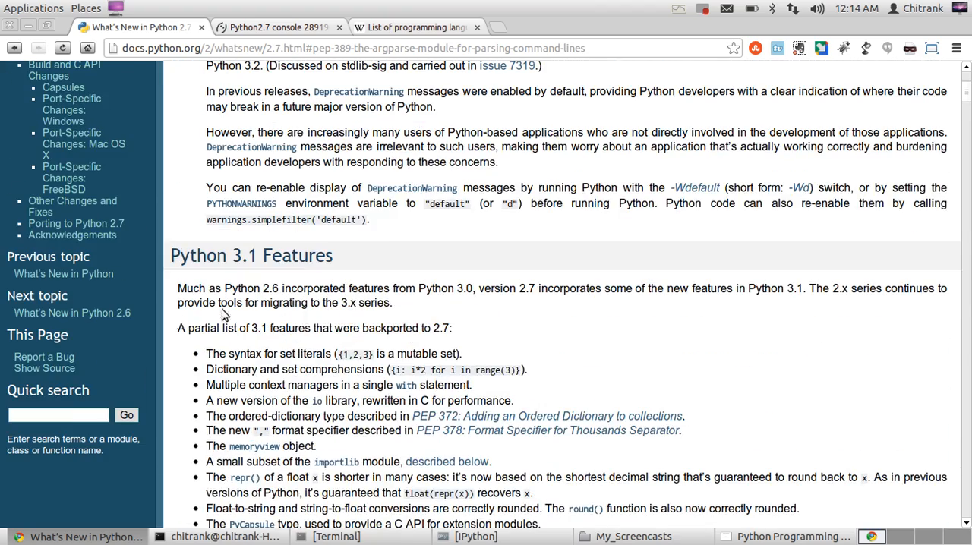
Search the Python 2.7.5 documentation for 'print in python' from the Quick search box
type("p")
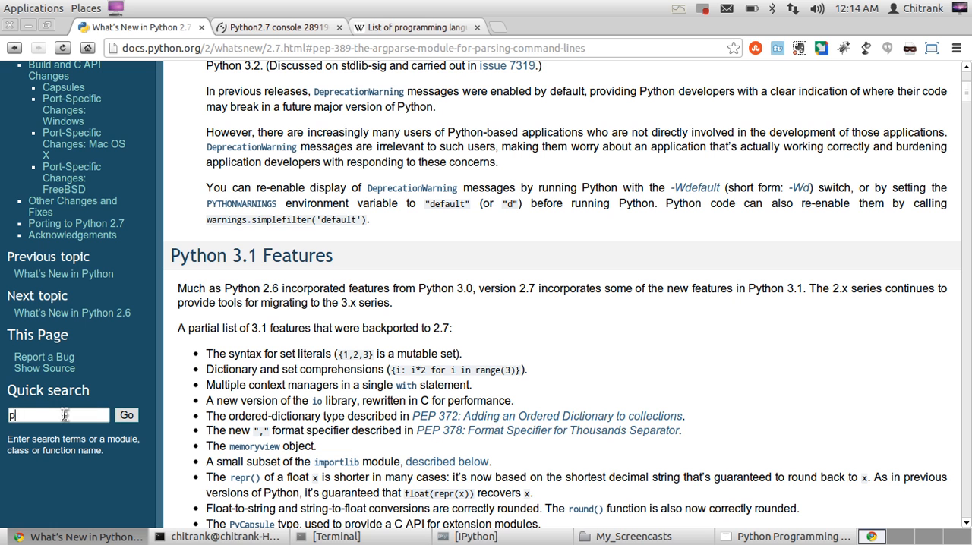
type("rint in pyth")
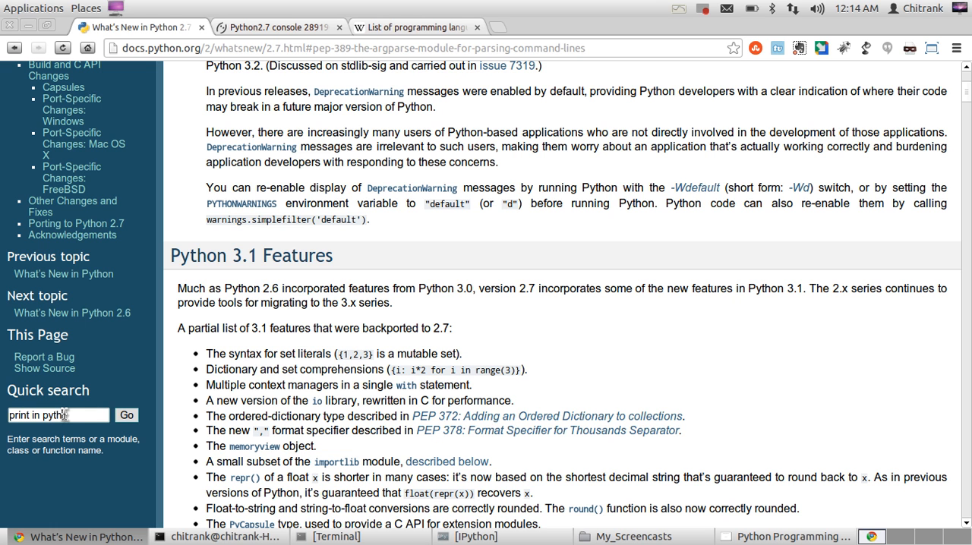
left_click(126, 414)
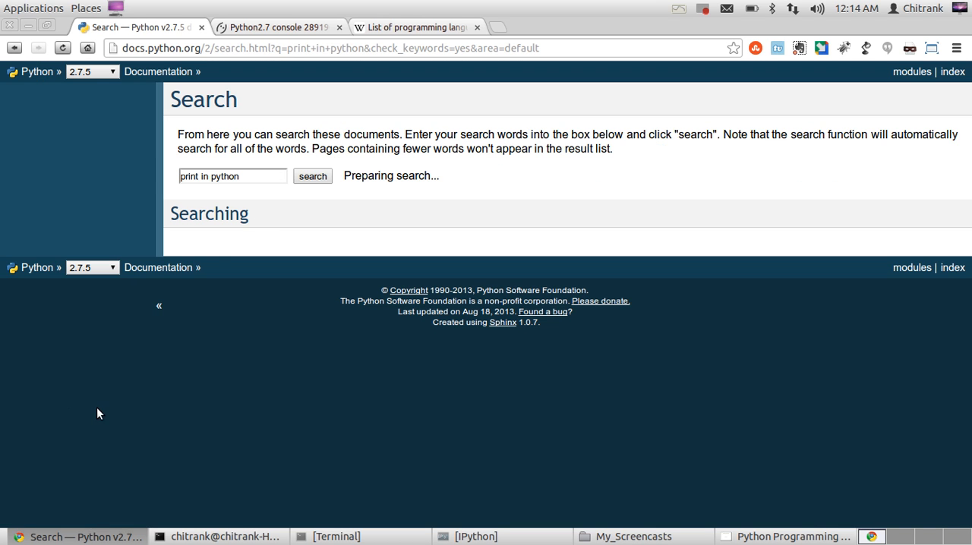
mouse_move(216, 246)
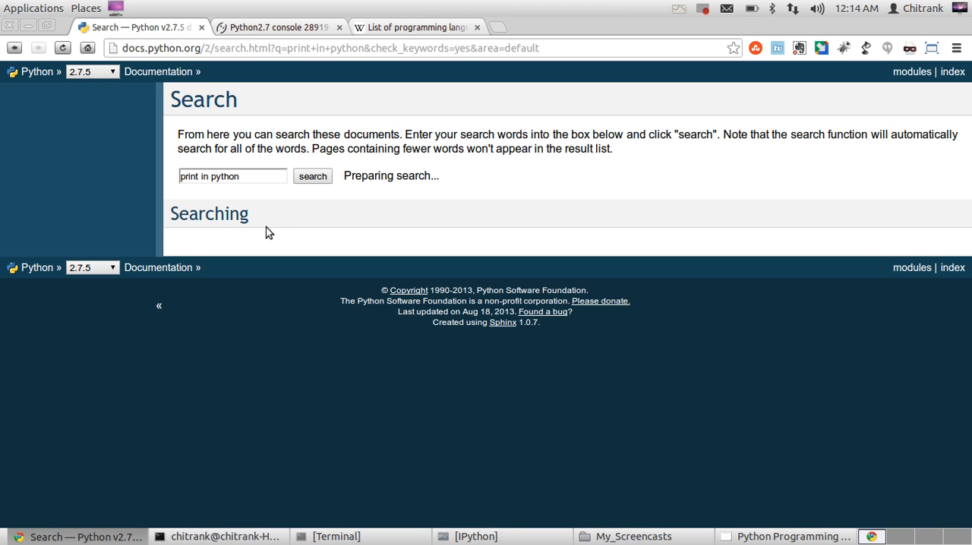
mouse_move(265, 222)
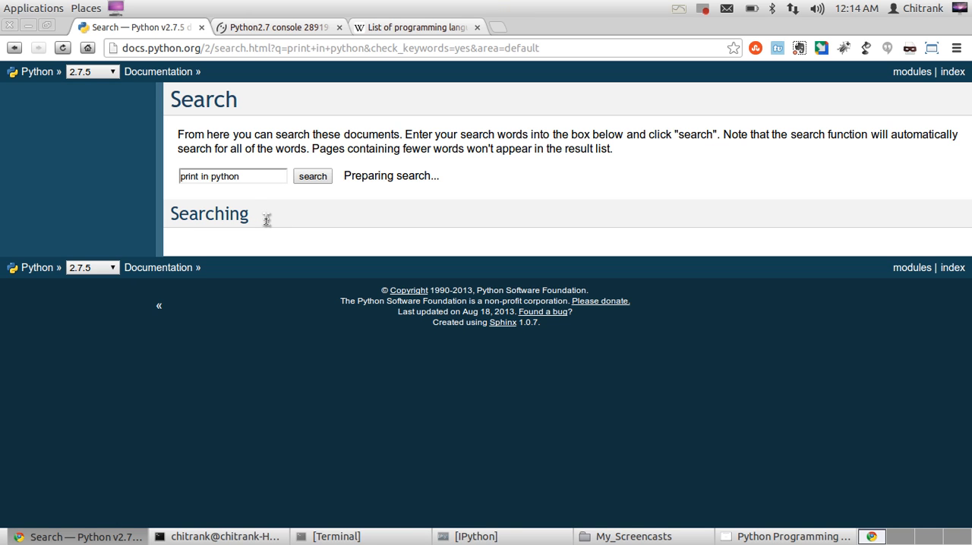
mouse_move(264, 225)
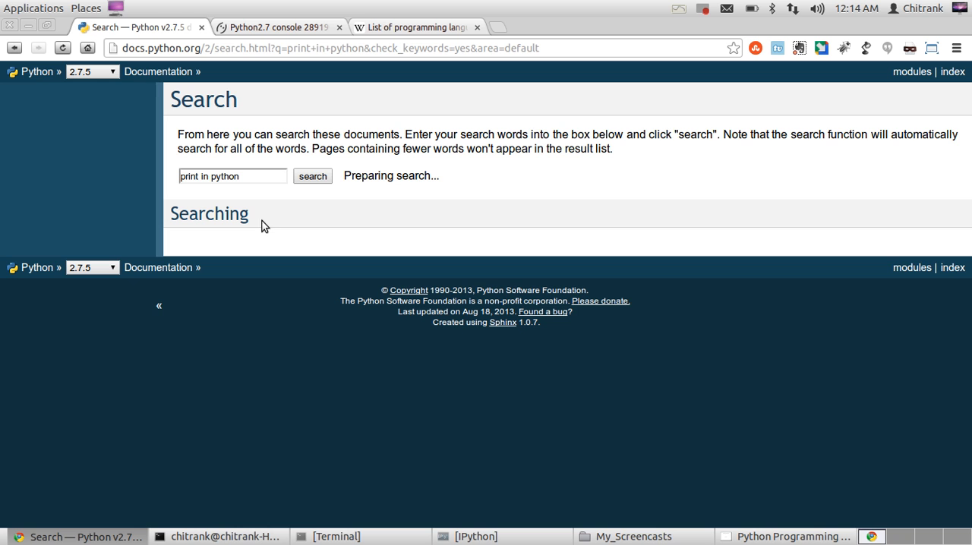
mouse_move(262, 232)
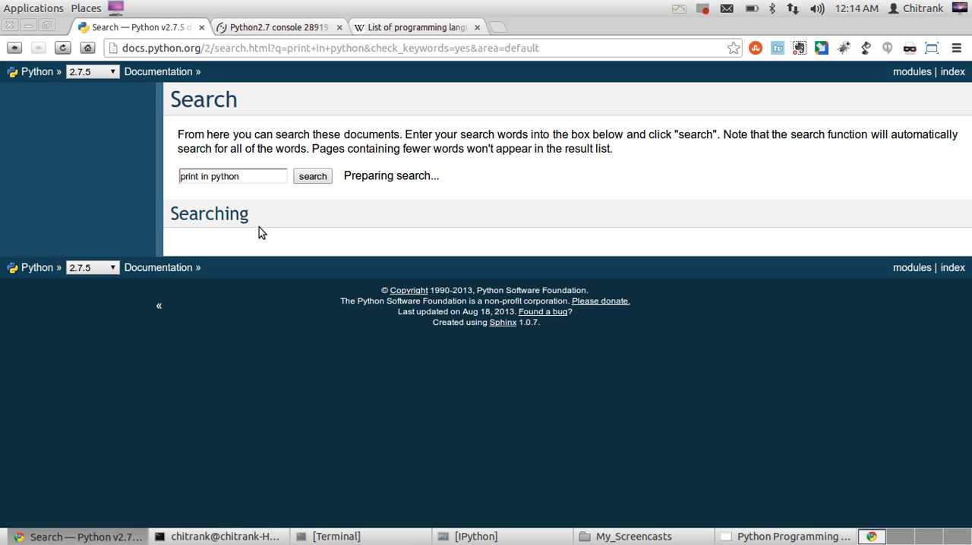
mouse_move(259, 234)
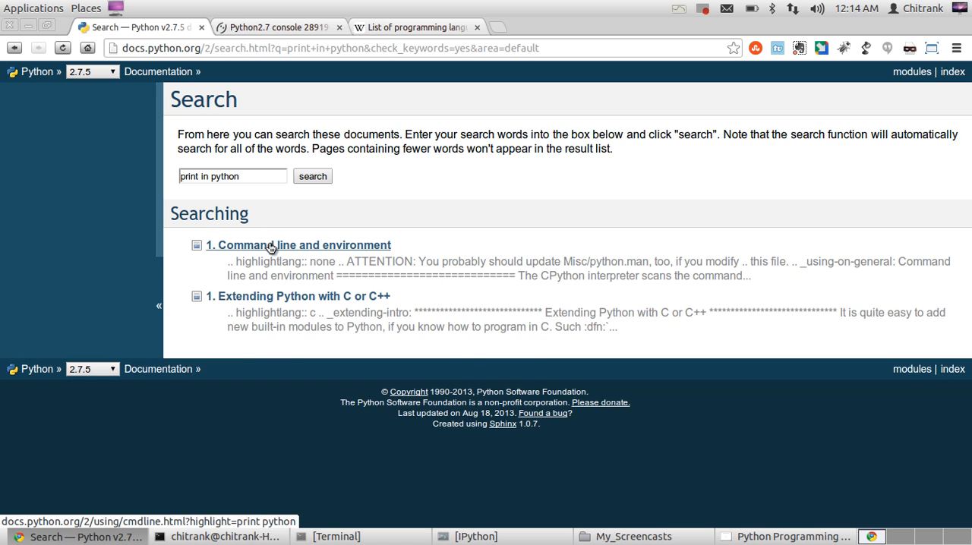
Open the Command line and environment result and scroll down toward the -3 option and execfile link
left_click(298, 245)
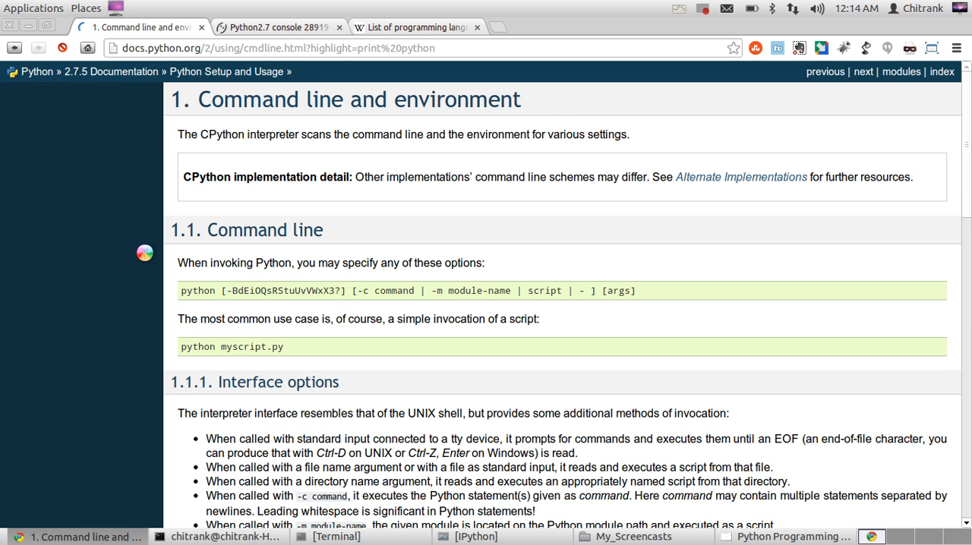
scroll("down", 3)
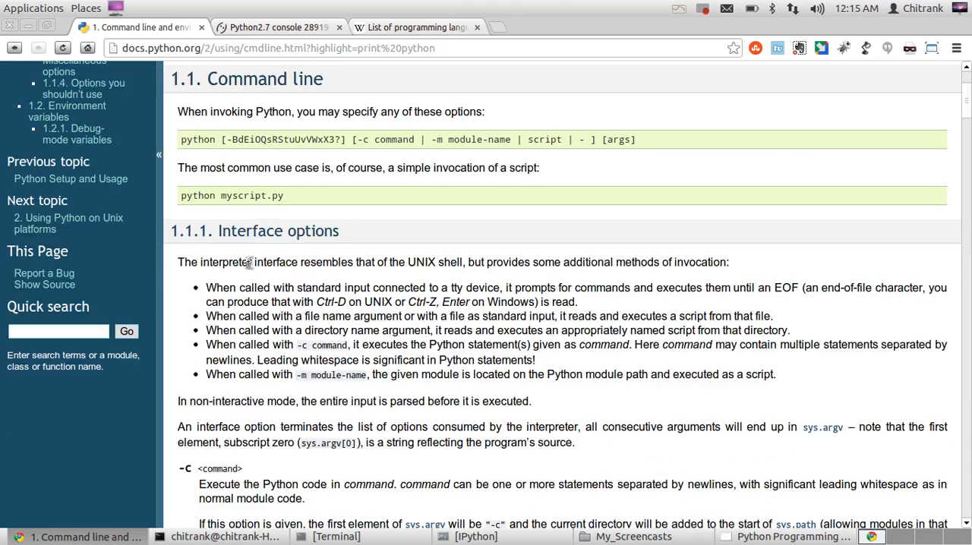
scroll("down", 3)
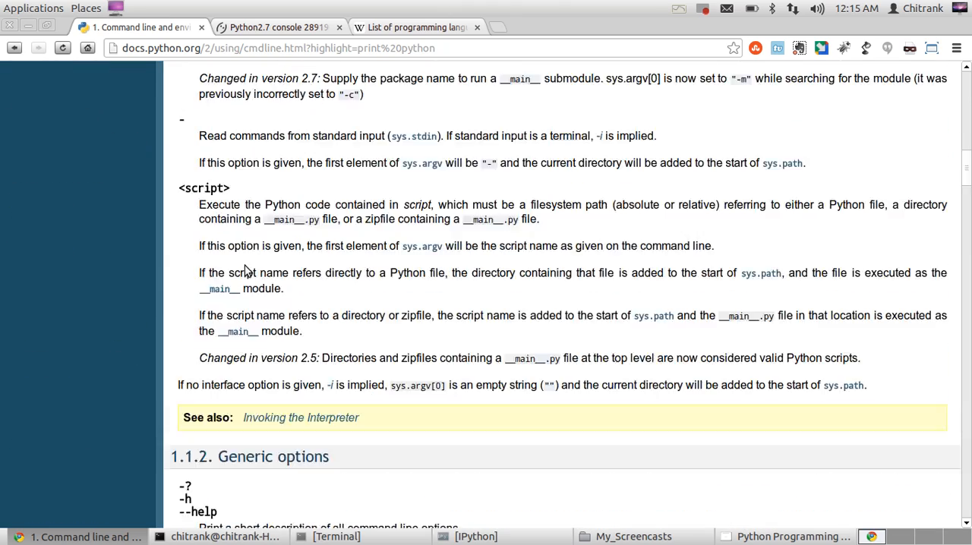
scroll("down", 3)
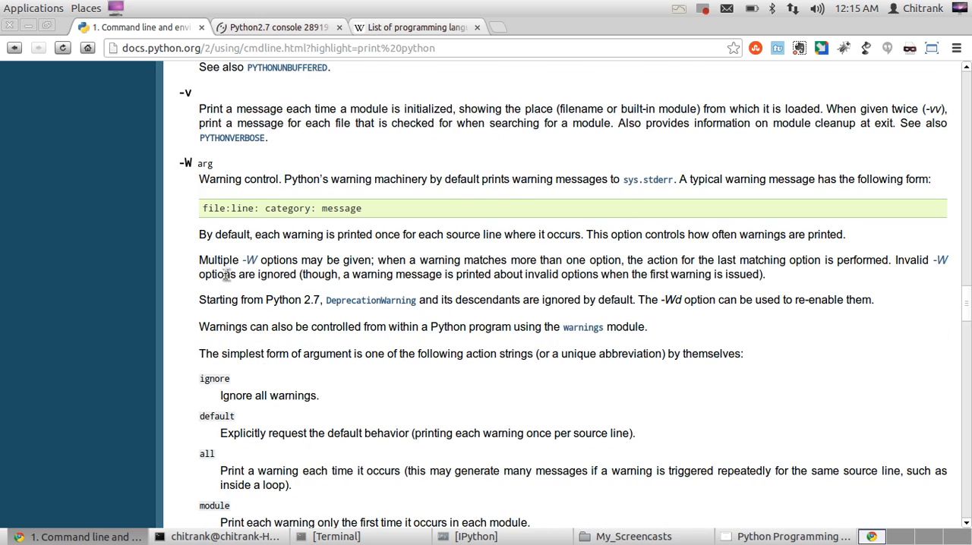
scroll("down", 3)
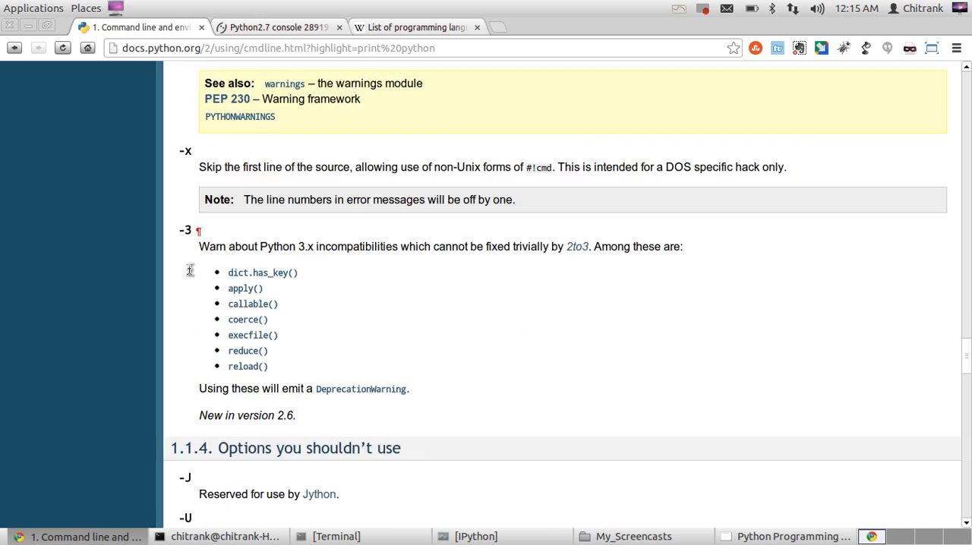
scroll("down", 3)
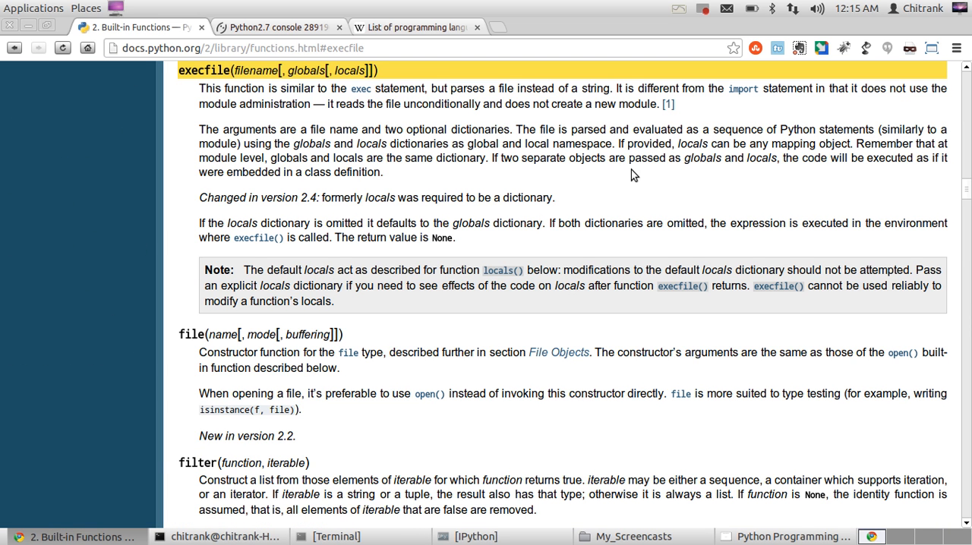
mouse_move(599, 139)
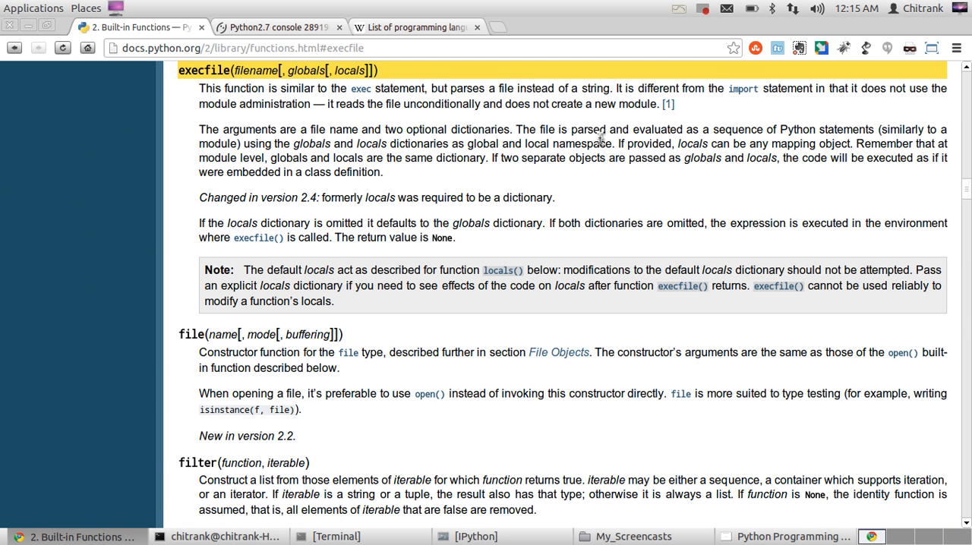